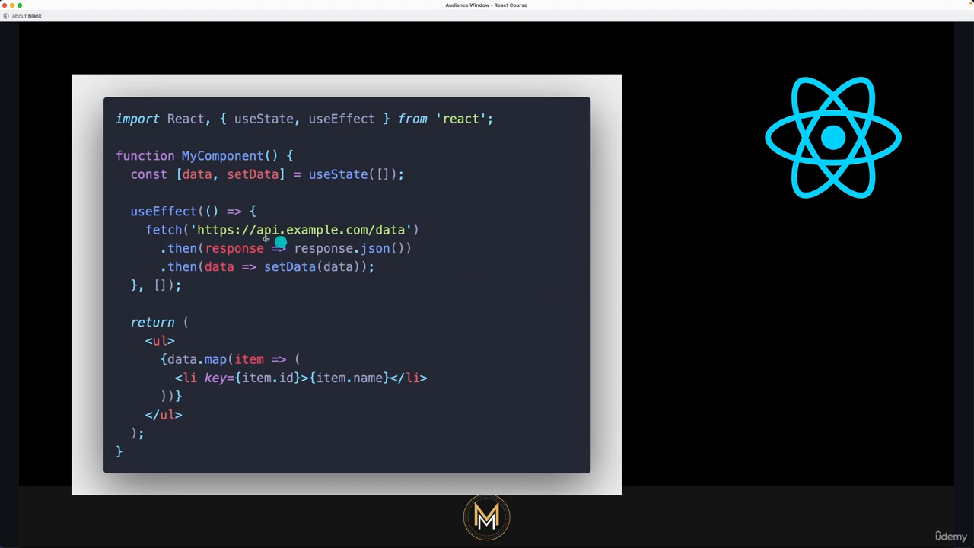
pyautogui.moveTo(152, 249)
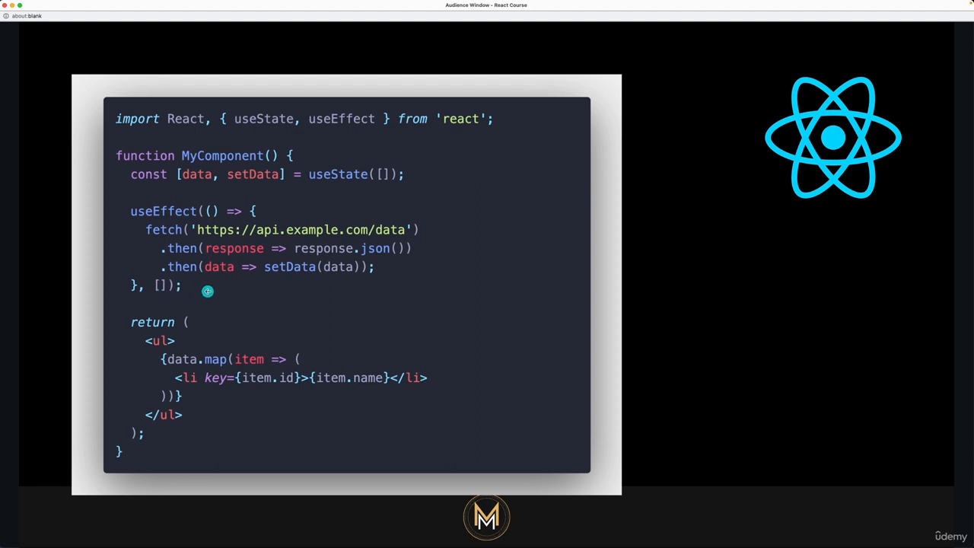
pyautogui.moveTo(284, 289)
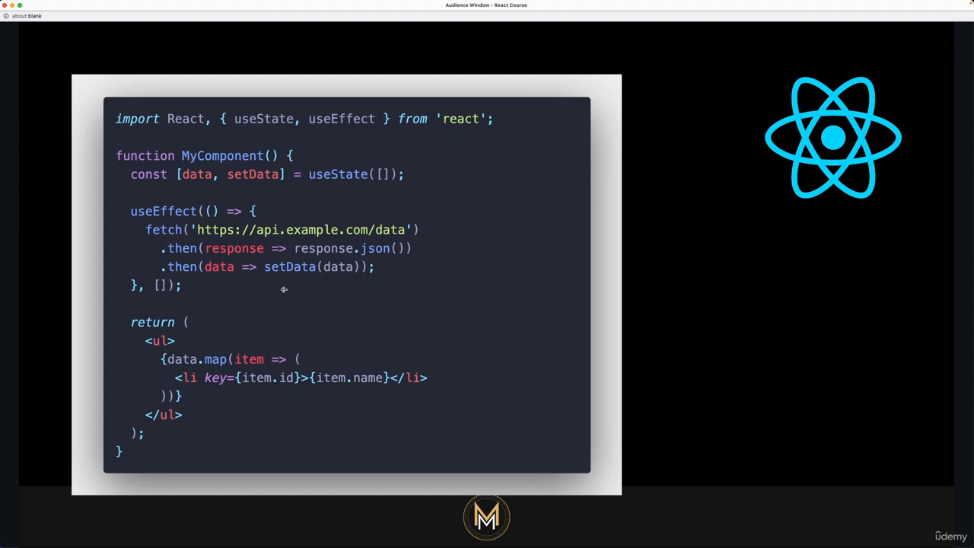
pyautogui.moveTo(268, 302)
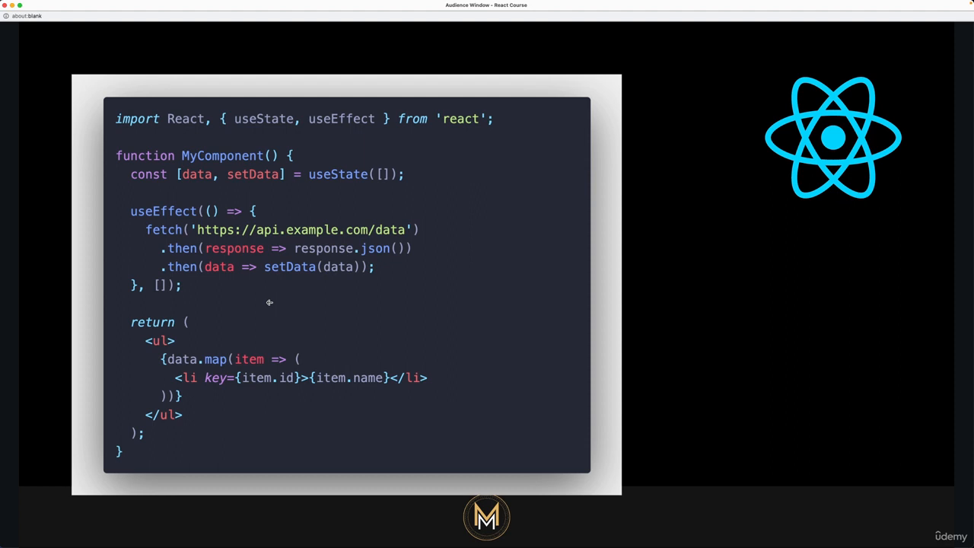
pyautogui.moveTo(210, 302)
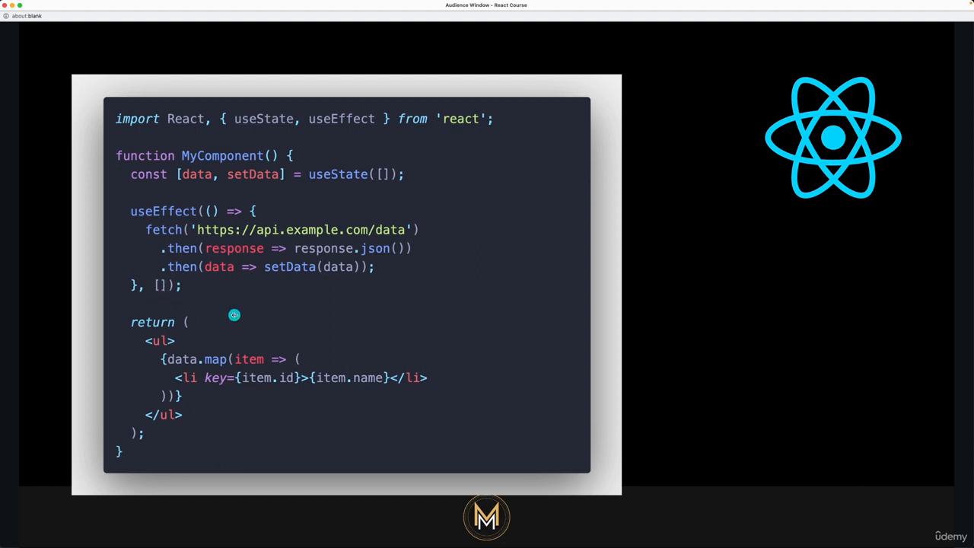
pyautogui.moveTo(365, 268)
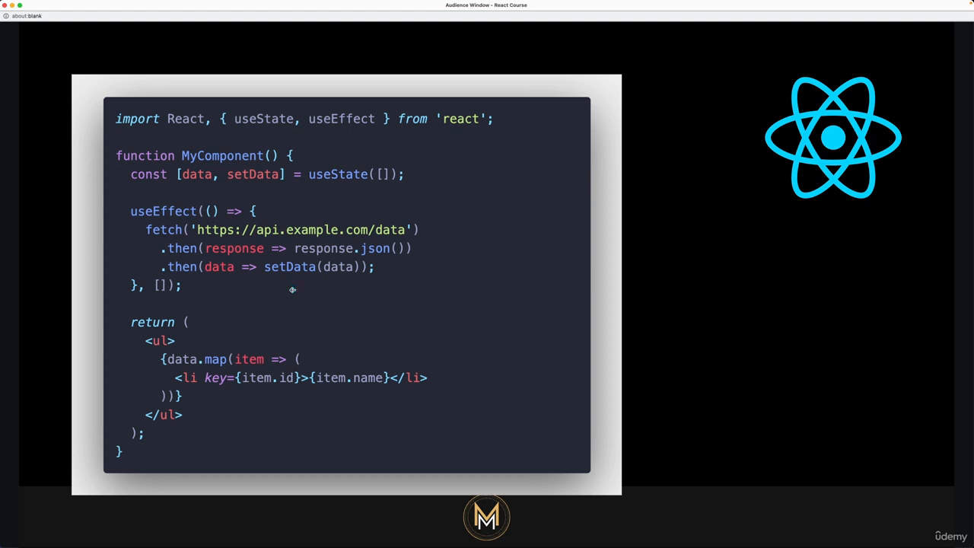
pyautogui.moveTo(289, 247)
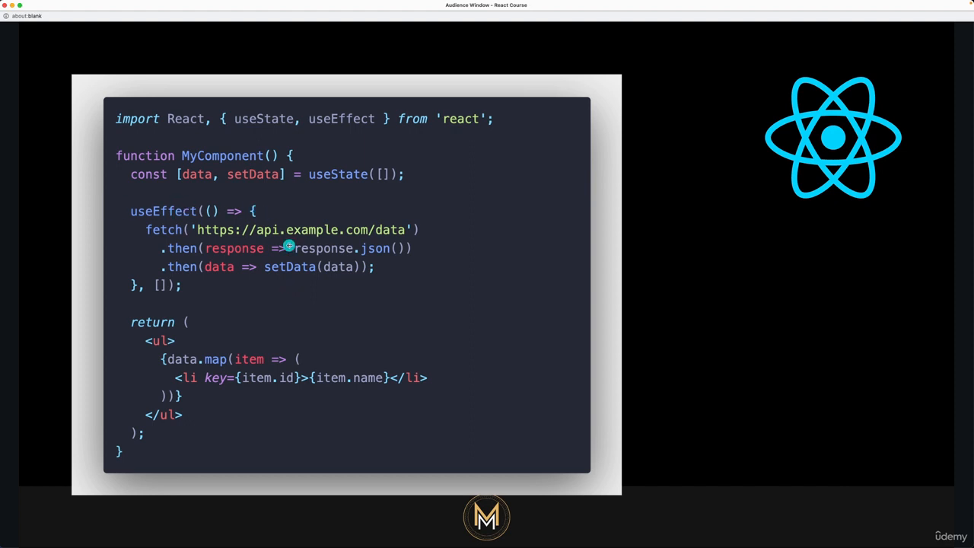
pyautogui.moveTo(256, 231)
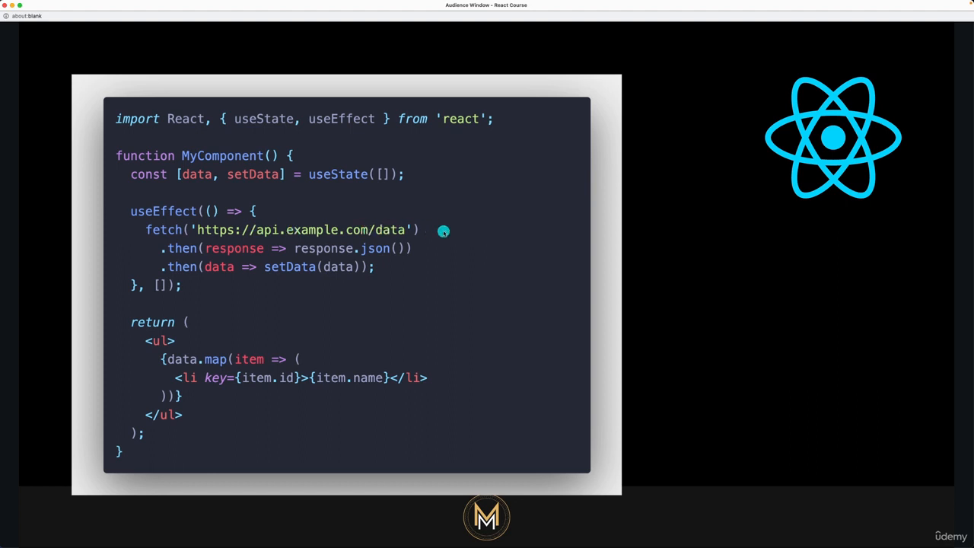
pyautogui.moveTo(329, 278)
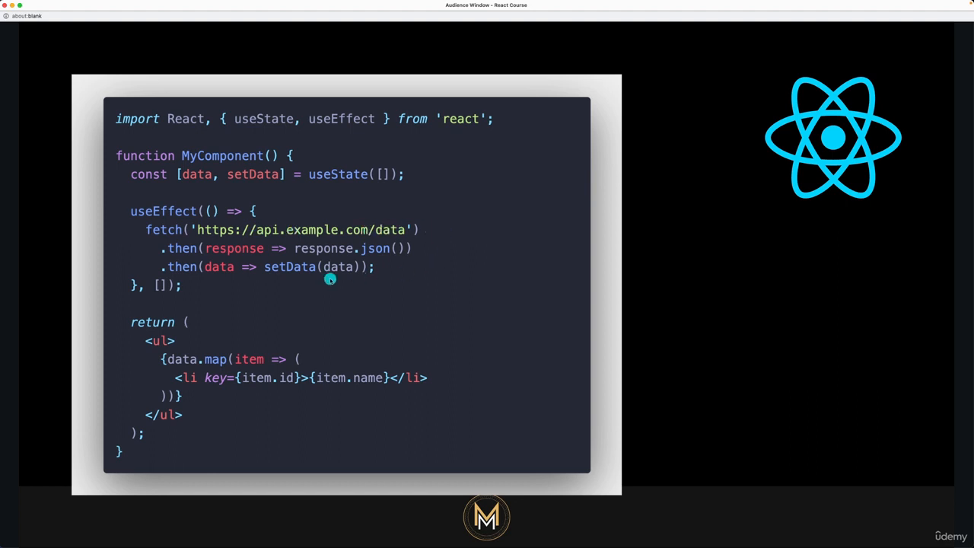
pyautogui.moveTo(179, 197)
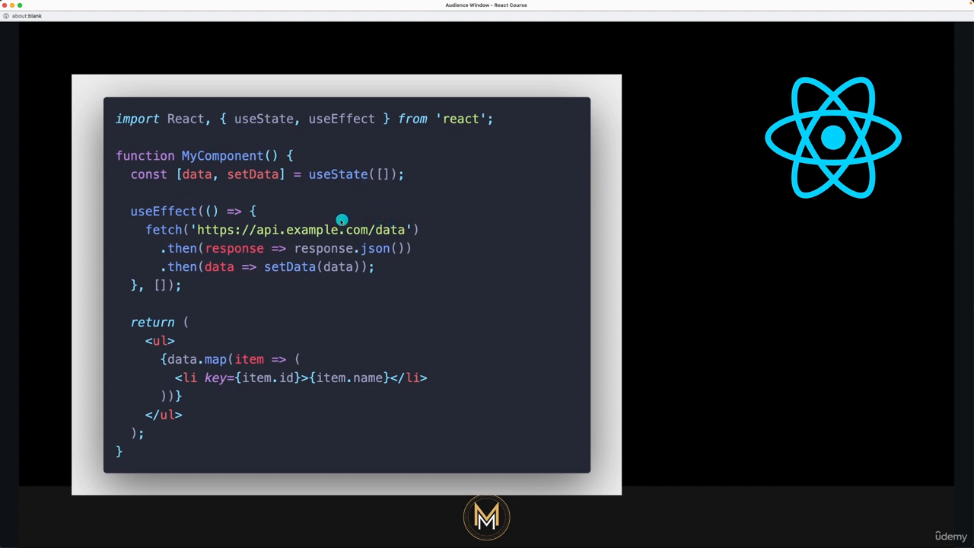
pyautogui.moveTo(344, 228)
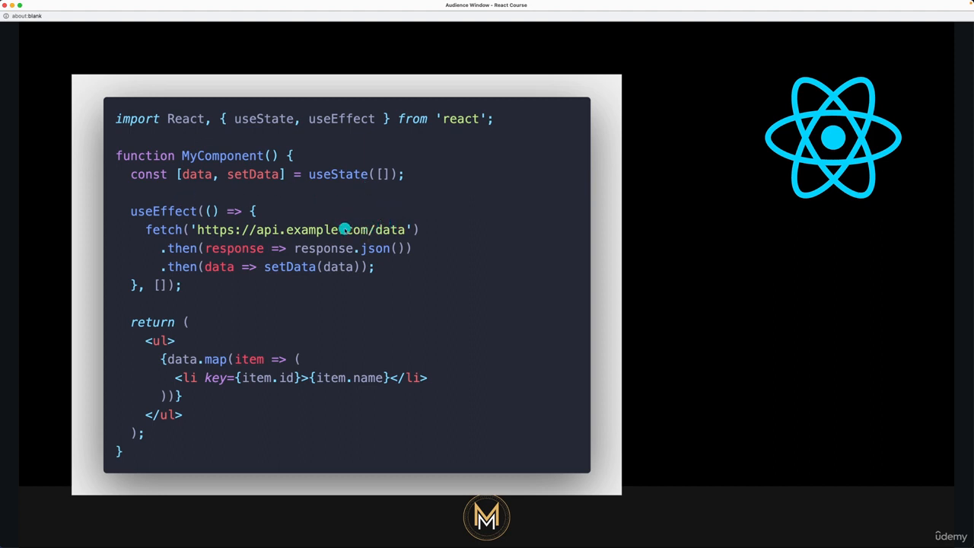
pyautogui.moveTo(213, 264)
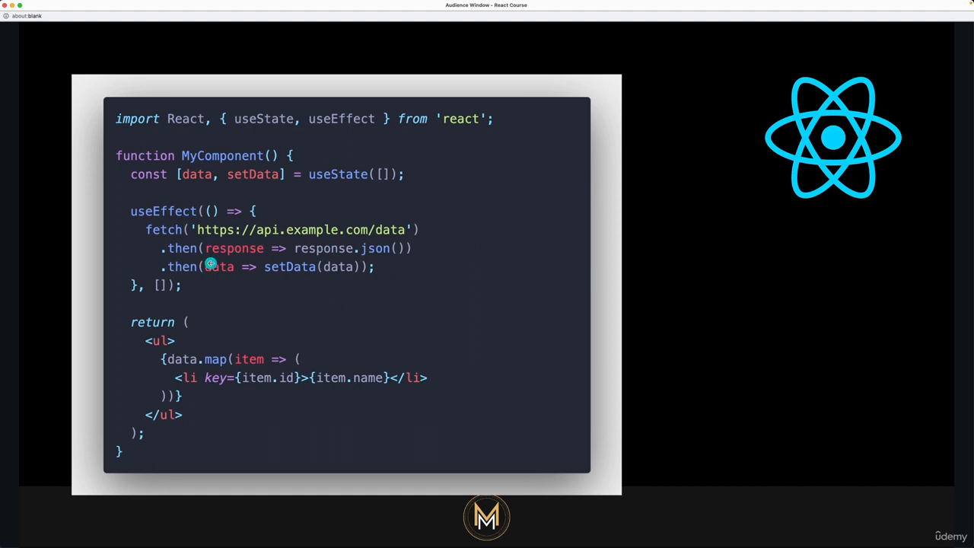
pyautogui.moveTo(245, 277)
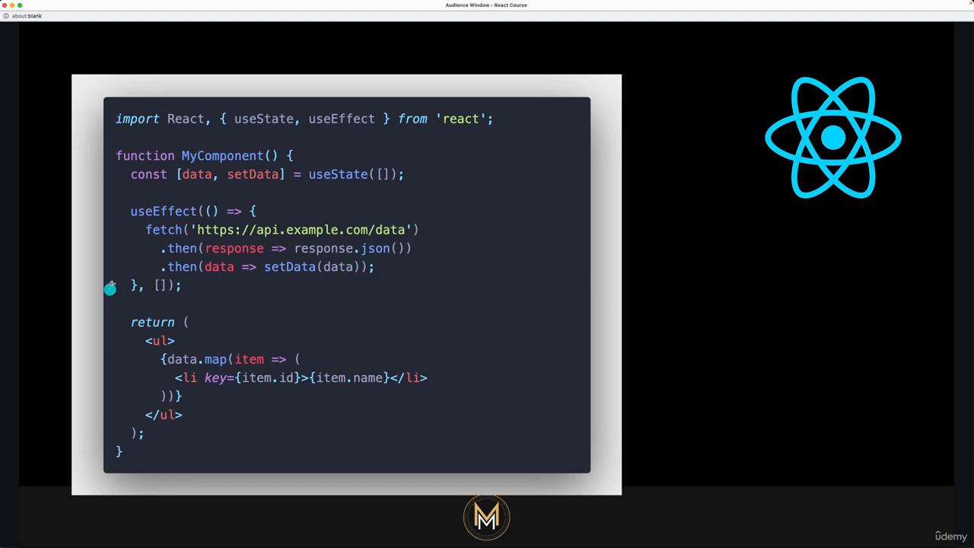
pyautogui.moveTo(242, 285)
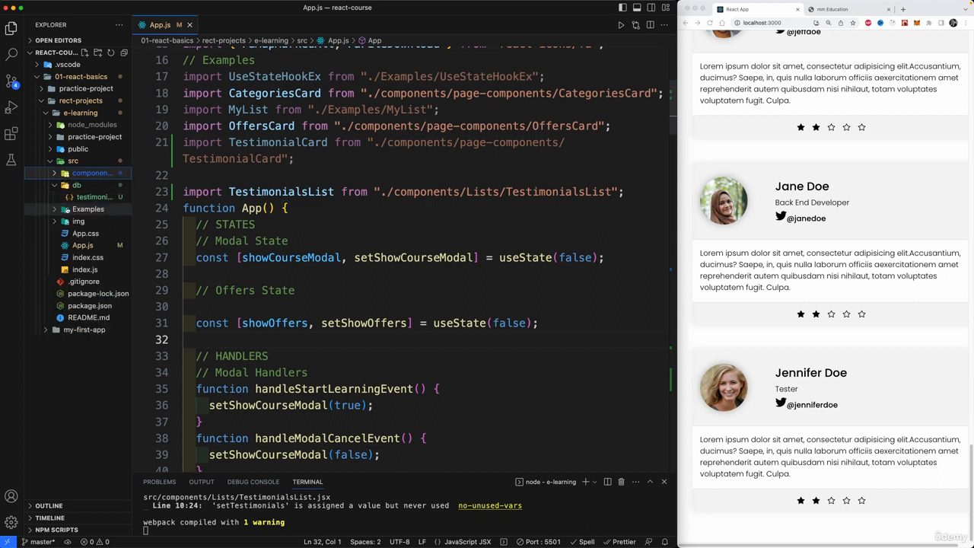
# - Create a new UseEffectHook.jsx file inside the Examples folder
pyautogui.doubleClick(414, 257)
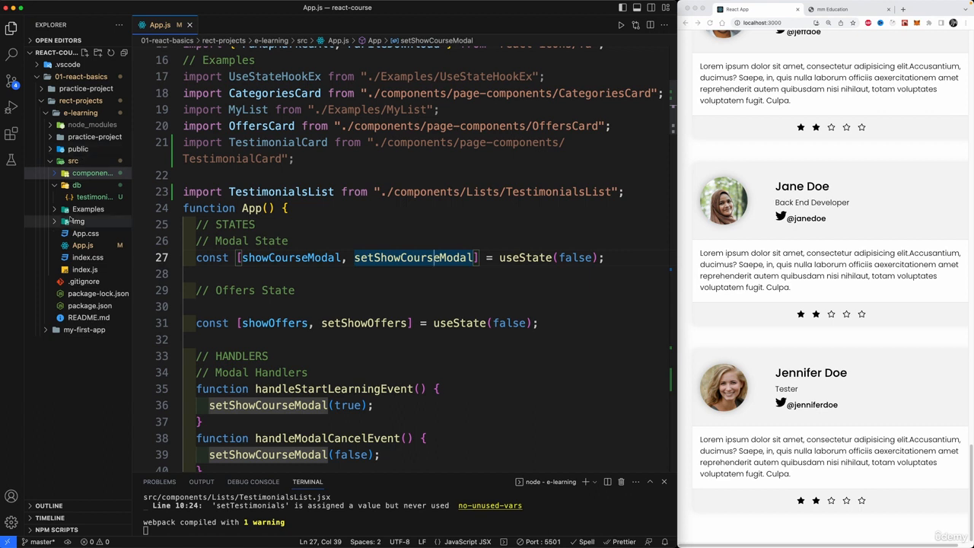
pyautogui.rightClick(77, 210)
pyautogui.write('UseEffectHook.')
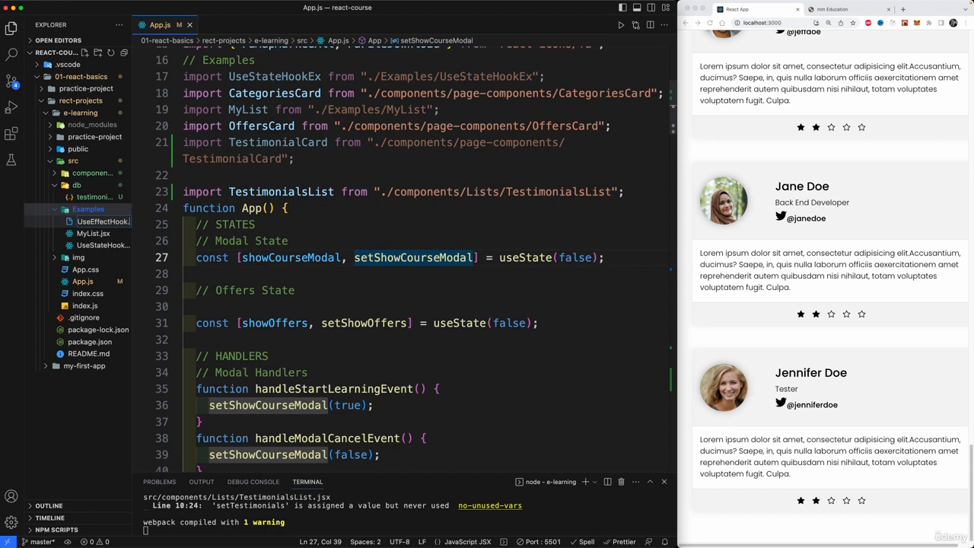
pyautogui.click(99, 232)
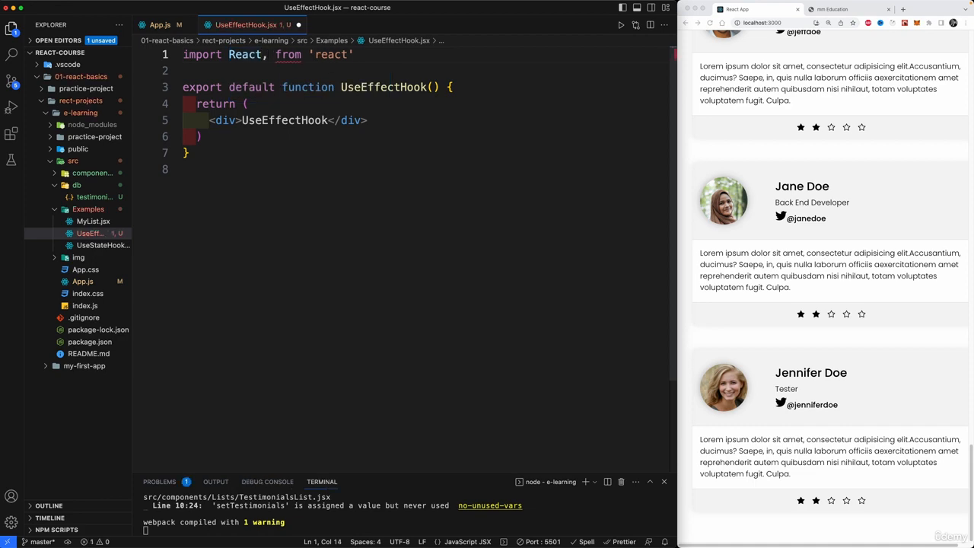
pyautogui.write('useEffect}')
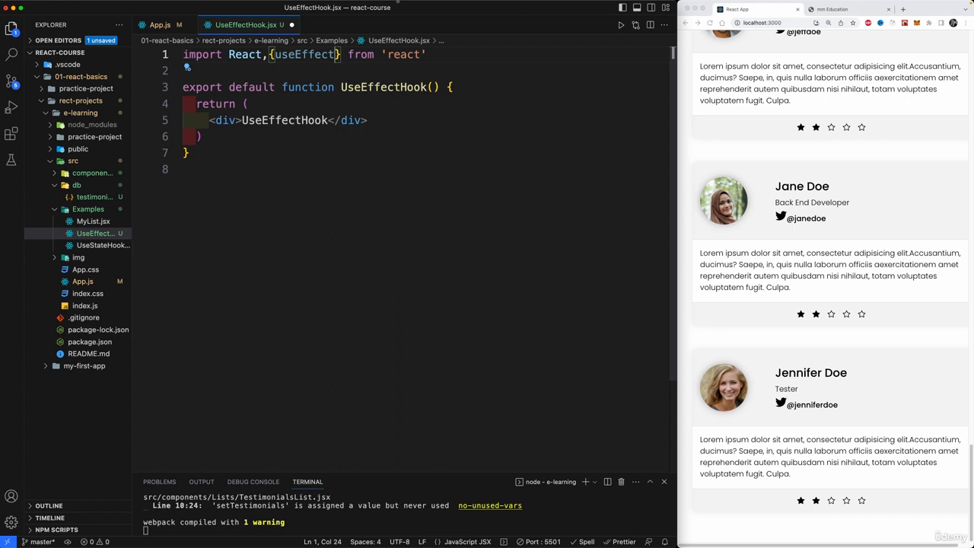
pyautogui.moveTo(333, 73)
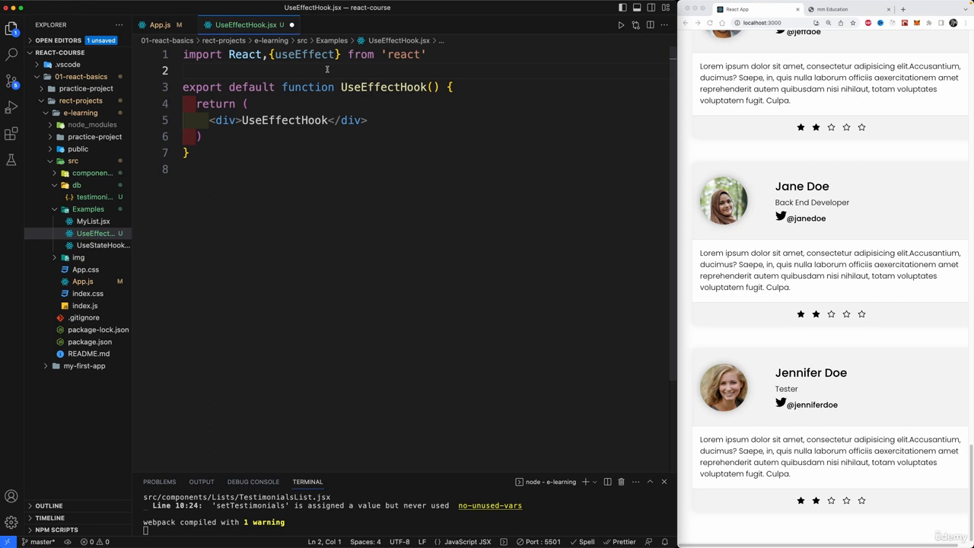
# - Import useEffect and useState and declare const [count, setCount] = useState(0)
pyautogui.doubleClick(302, 55)
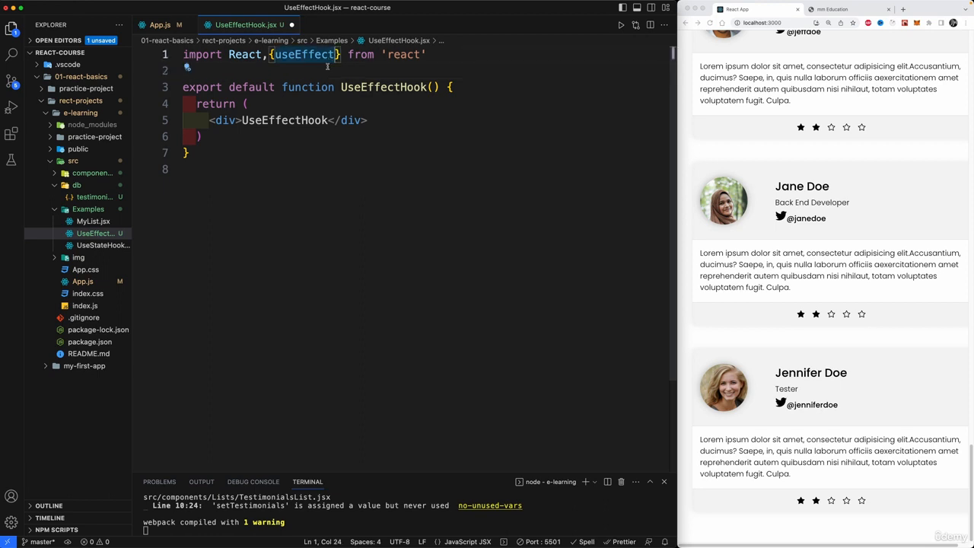
pyautogui.write('useState')
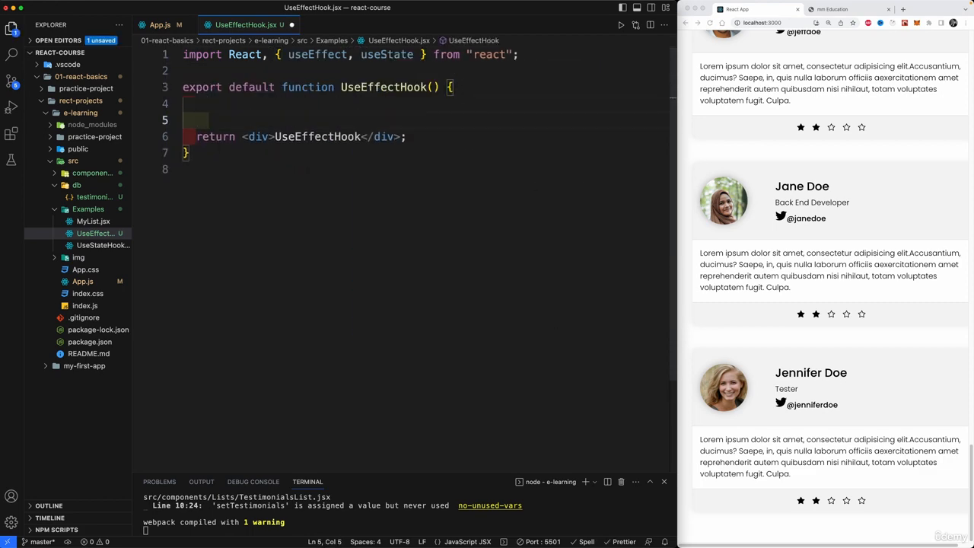
pyautogui.write('const[count,setCount')
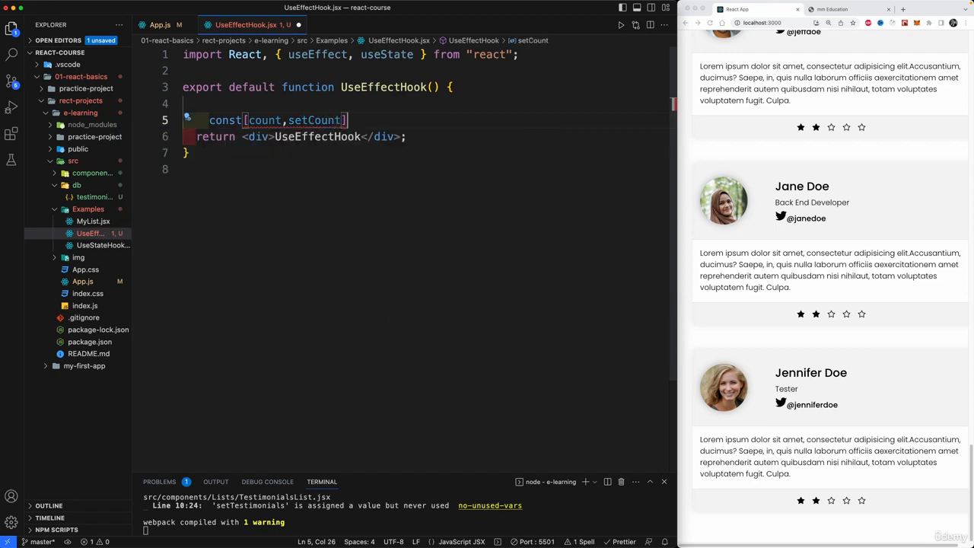
pyautogui.write('=usest')
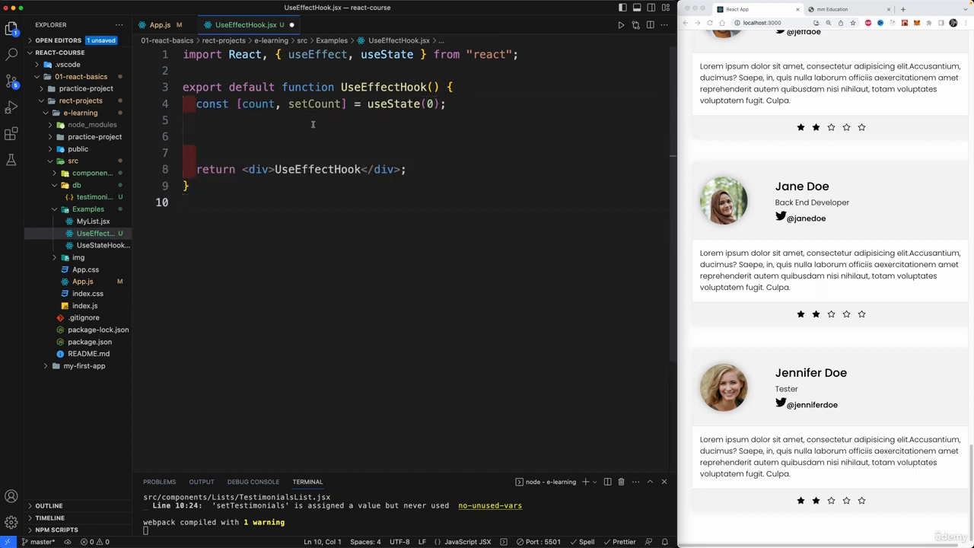
# - Render <UseEffectHook /> in App.js below the MyList example
pyautogui.click(159, 24)
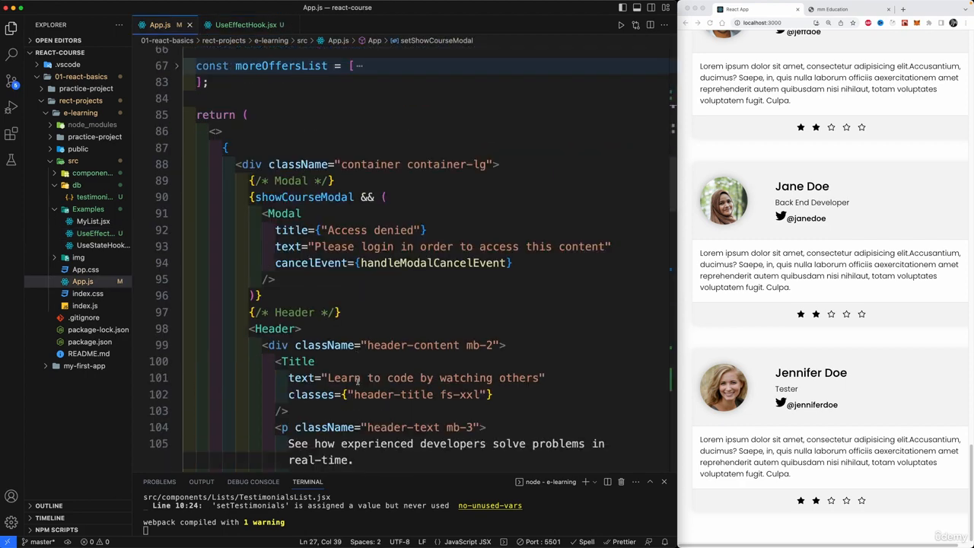
pyautogui.scroll(-3)
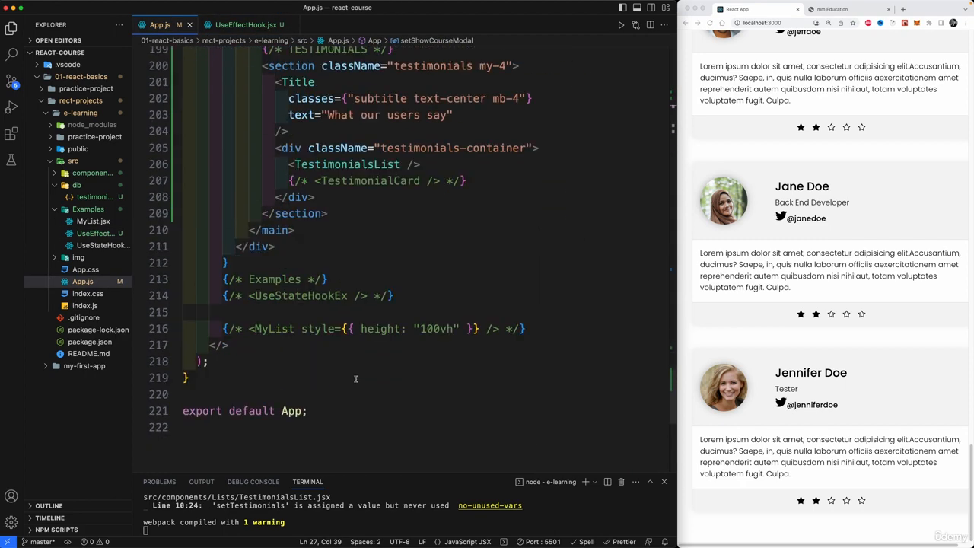
pyautogui.press('Enter')
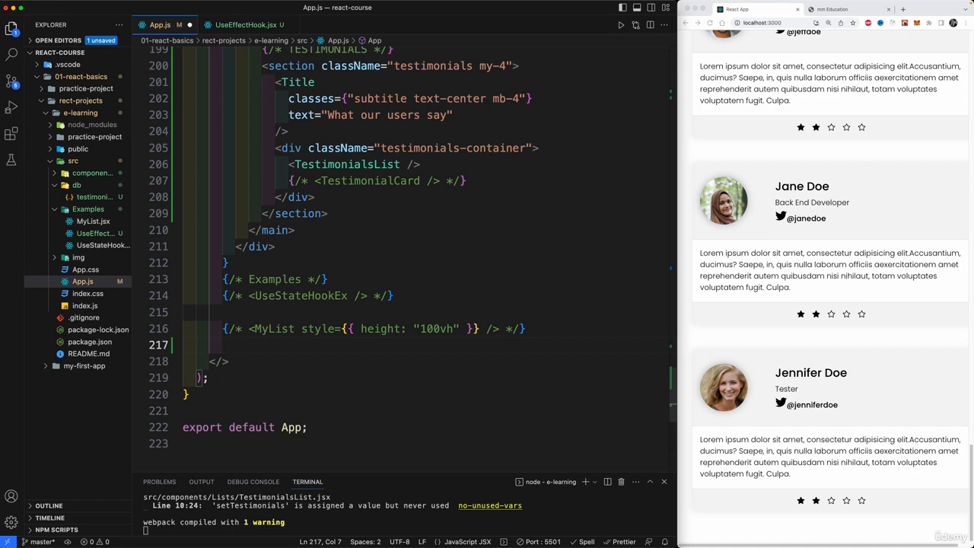
pyautogui.write('UseEffect')
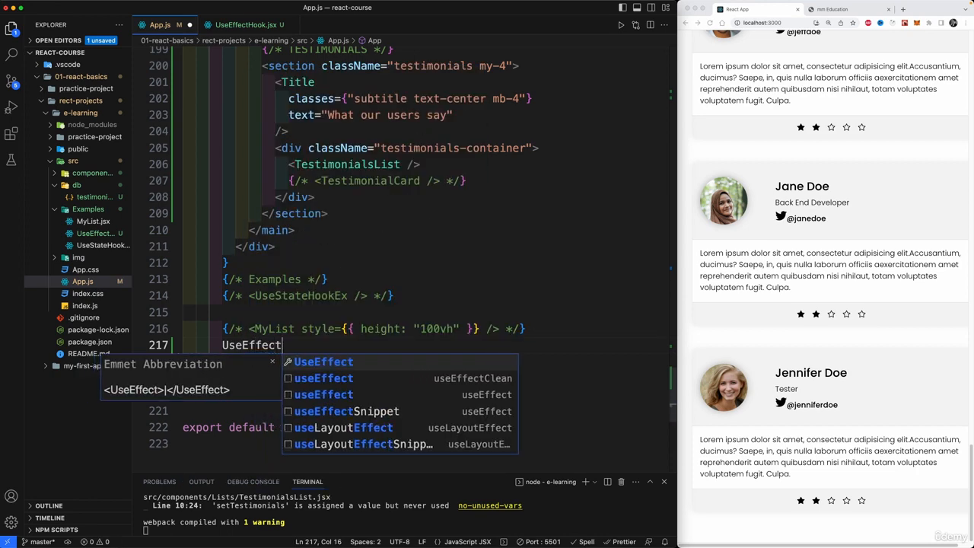
pyautogui.write('Hook')
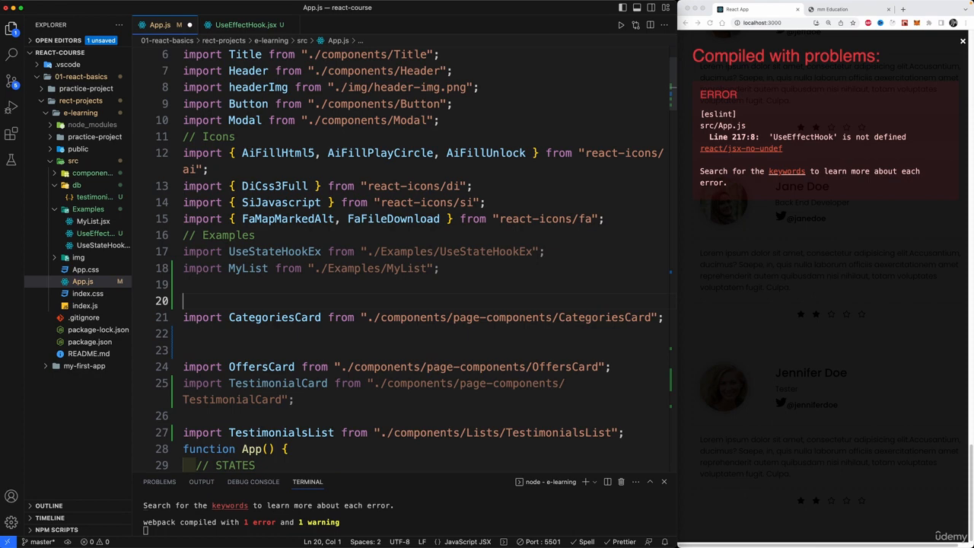
# - Add a '// Components' comment and import UseEffectHook from "./Examples/UseEffectHook"
pyautogui.write('//')
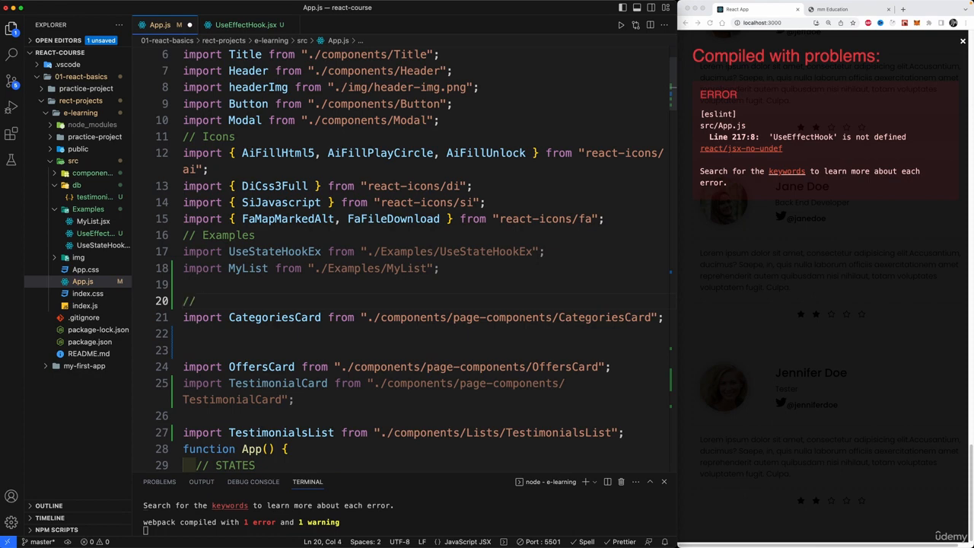
pyautogui.write('Compo')
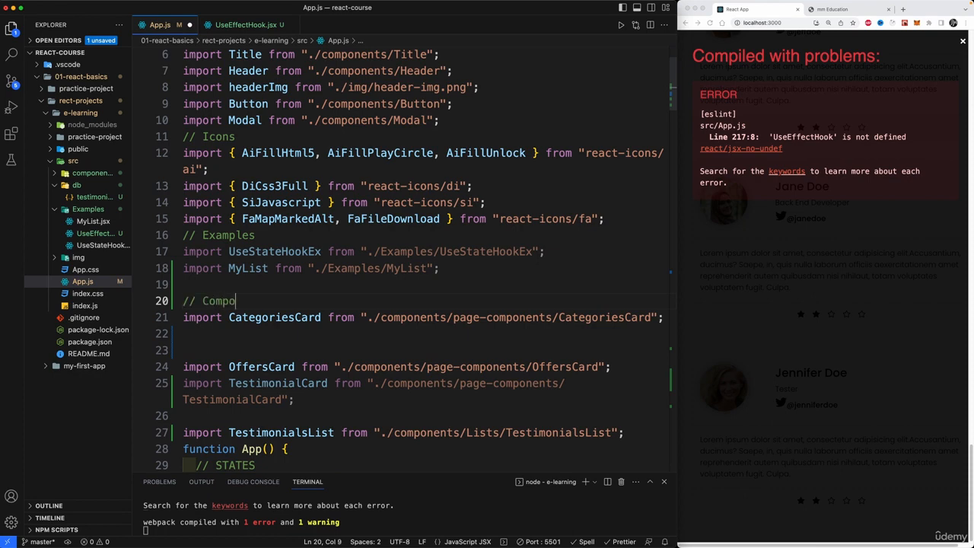
pyautogui.write('nents')
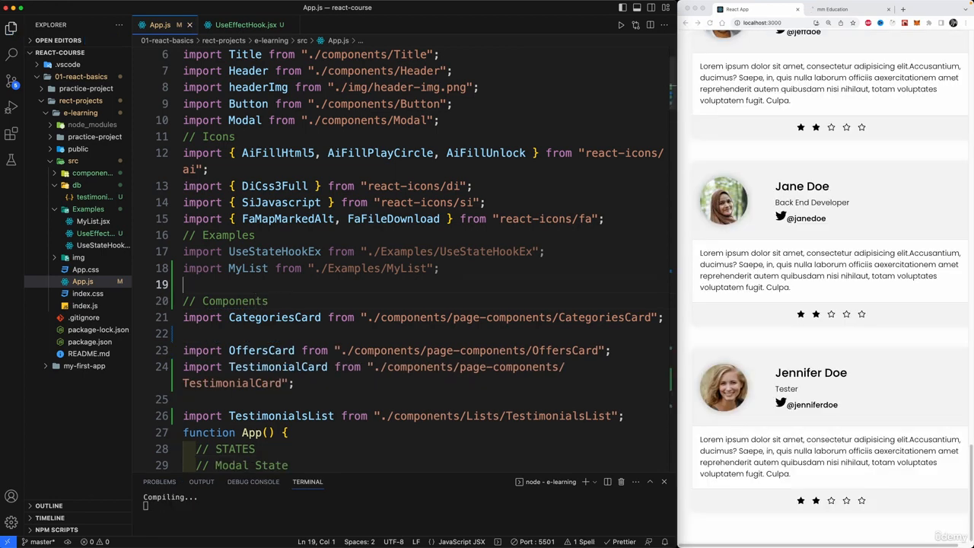
pyautogui.write('imp')
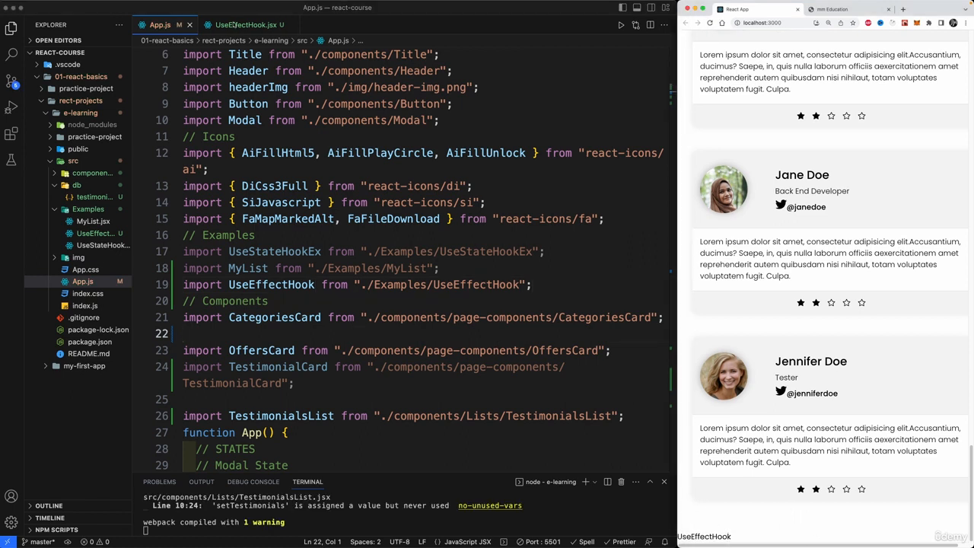
# - Give UseEffectHook a 100vh-height div containing an h1.title heading
pyautogui.click(244, 24)
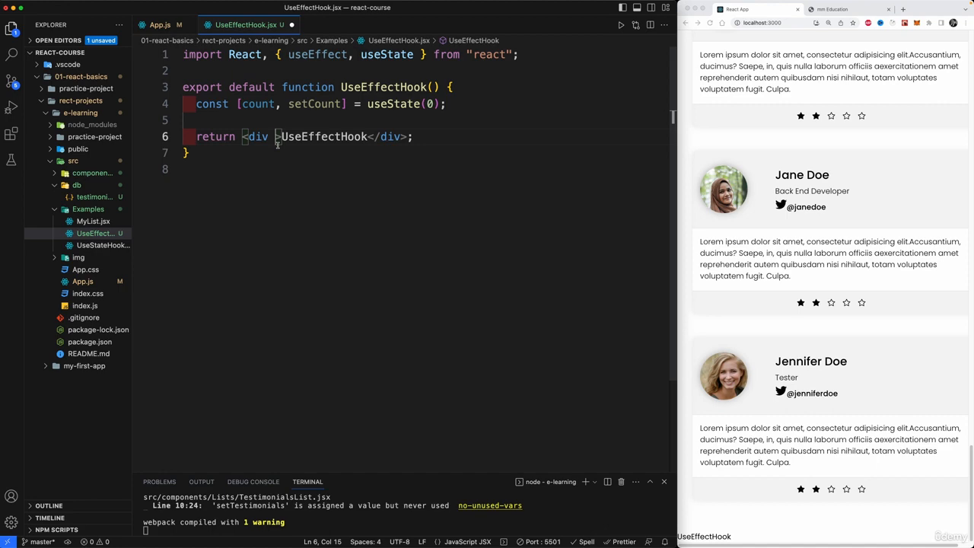
pyautogui.write('style={{st')
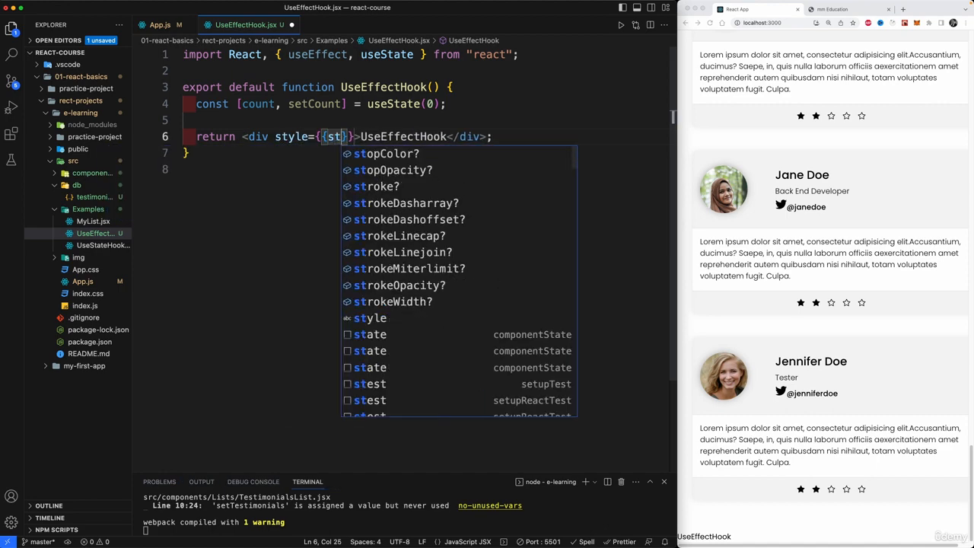
pyautogui.write('height')
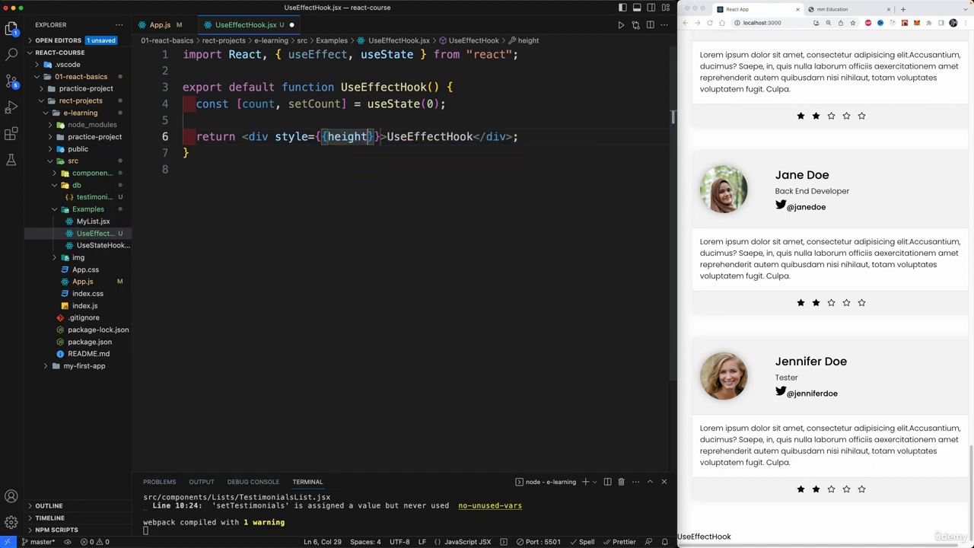
pyautogui.write(':"100v"')
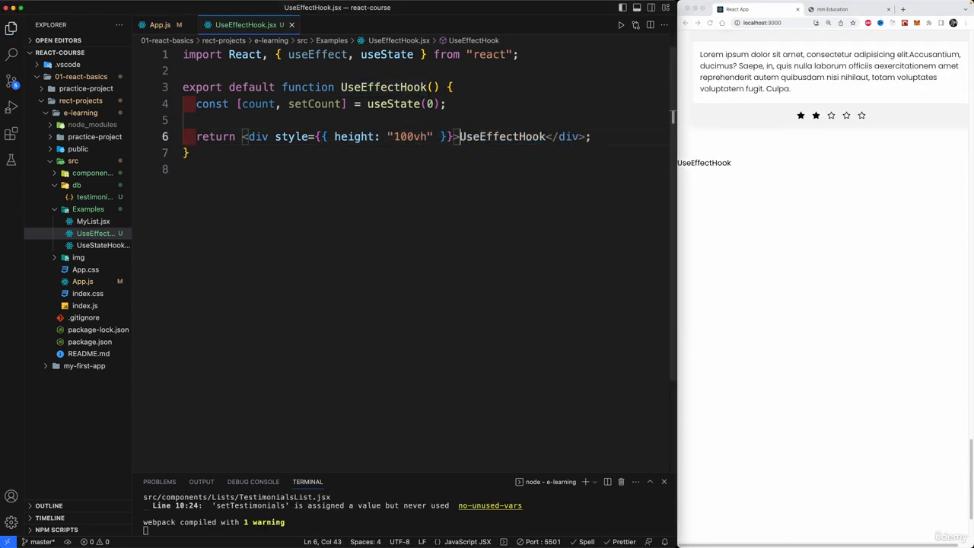
pyautogui.write('H1')
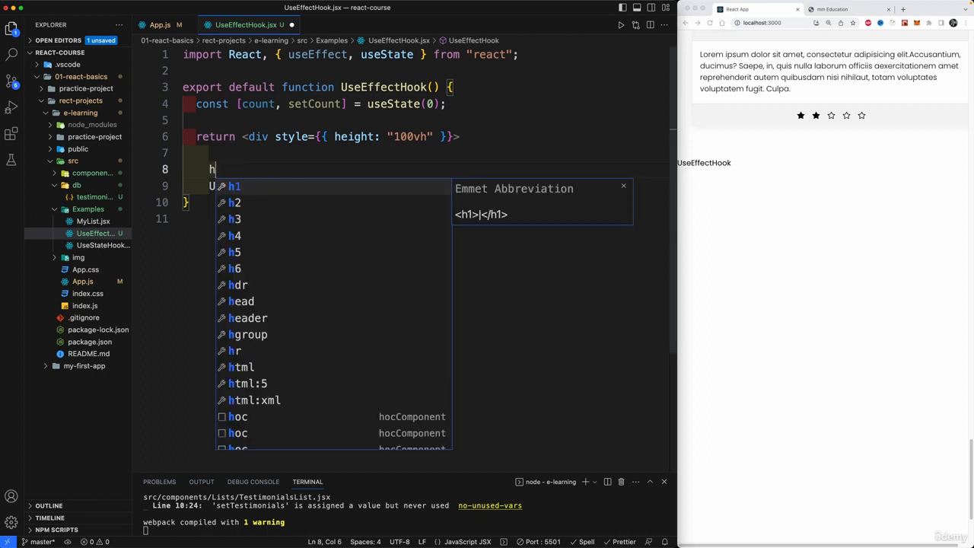
pyautogui.press('Tab')
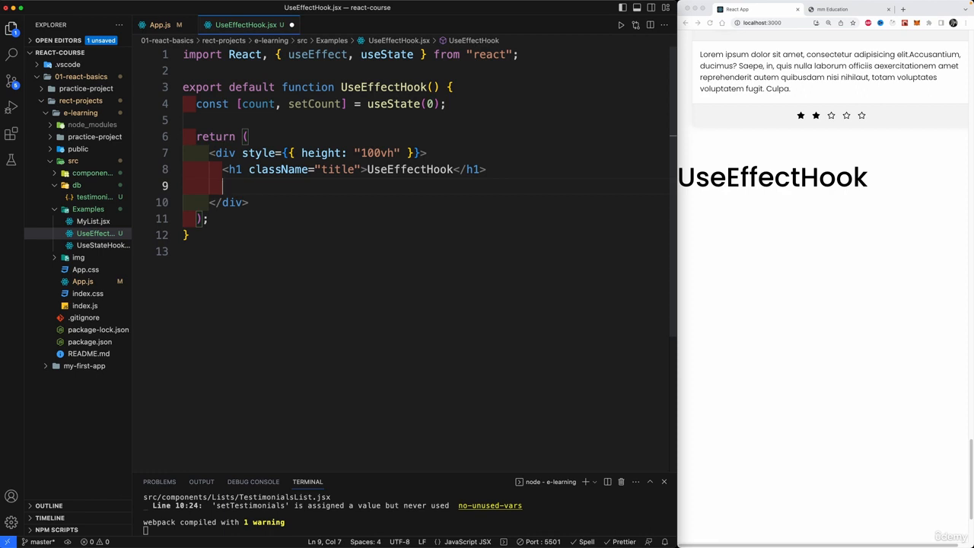
# - Add a p.card.card-warning.bg-danger paragraph with text-light showing 'Tour clicked' and {count}
pyautogui.write('p.')
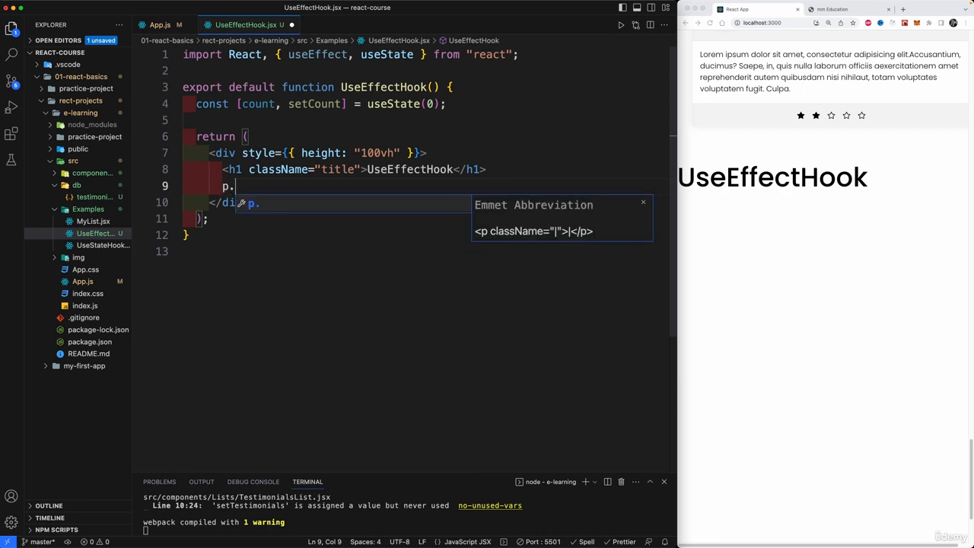
pyautogui.write('card;card')
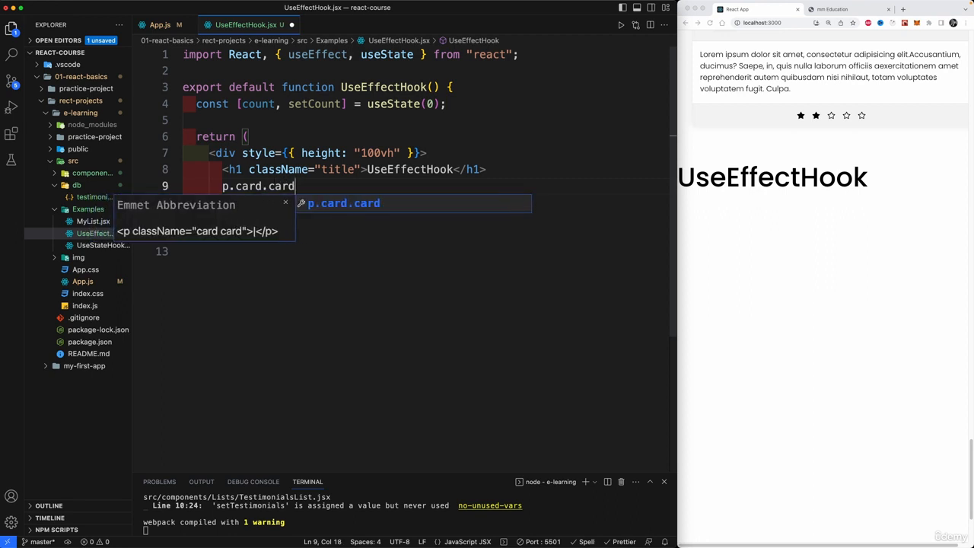
pyautogui.write('-warning.')
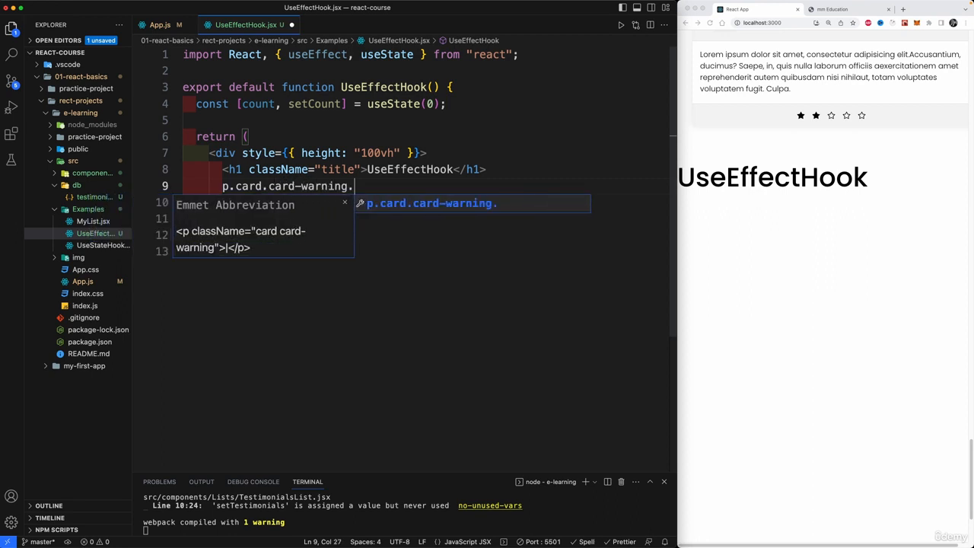
pyautogui.write('.bg-danger')
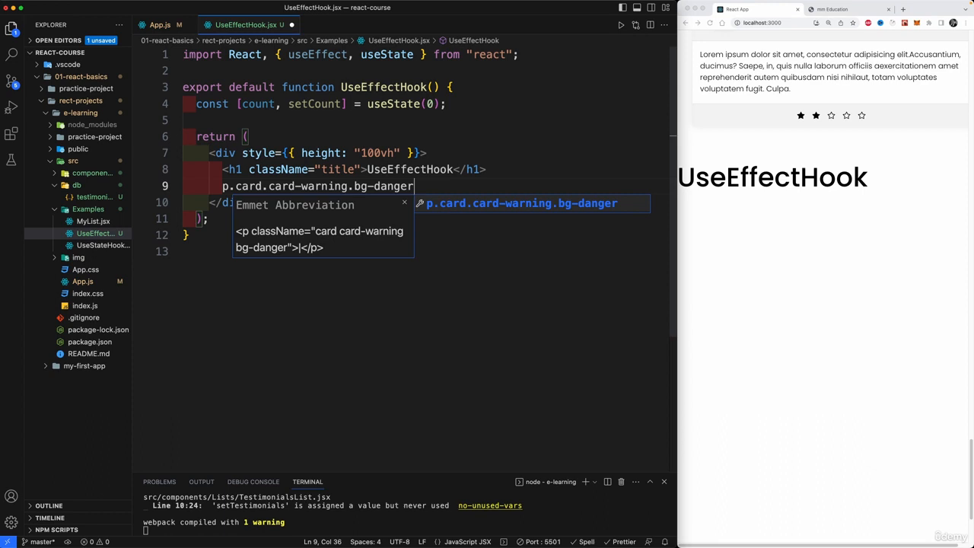
pyautogui.press('Tab')
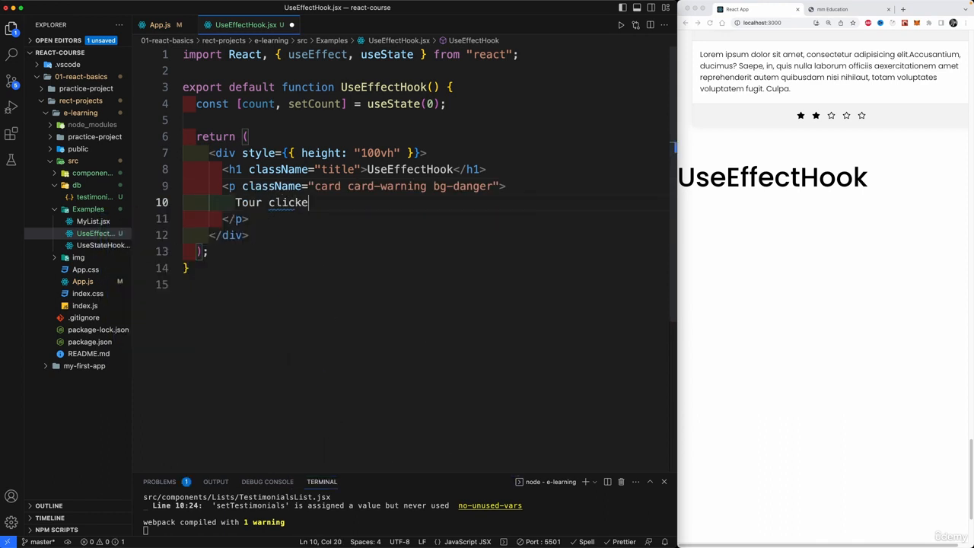
pyautogui.write('{count}</p>')
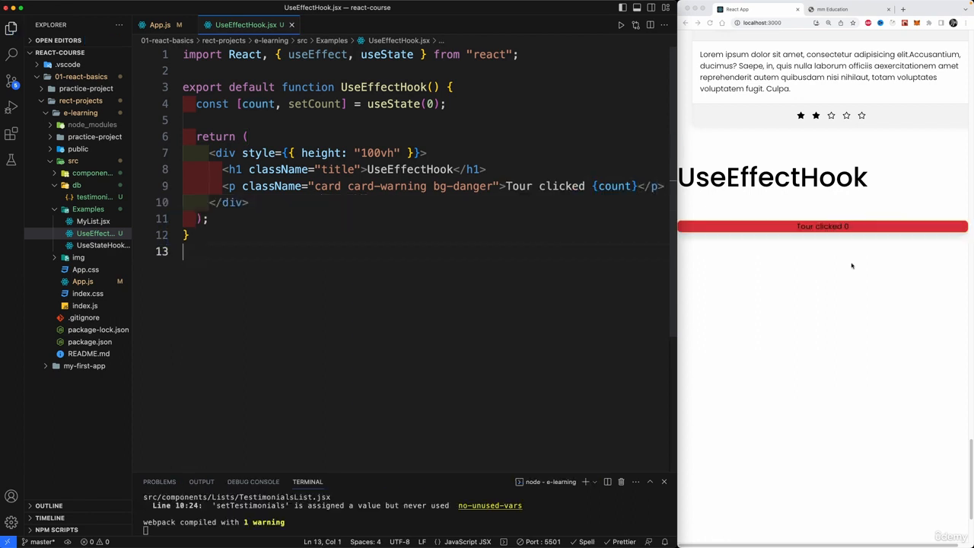
pyautogui.click(494, 186)
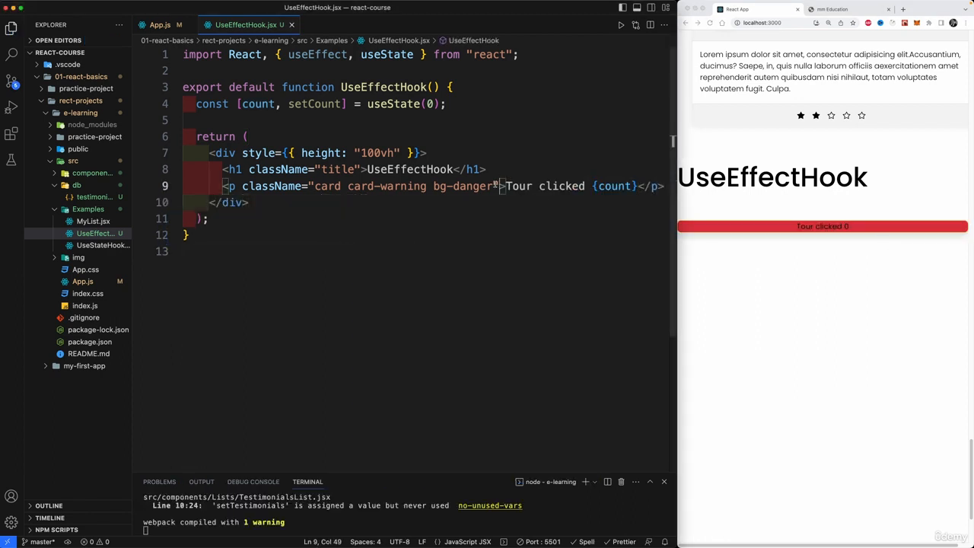
pyautogui.write('text-light')
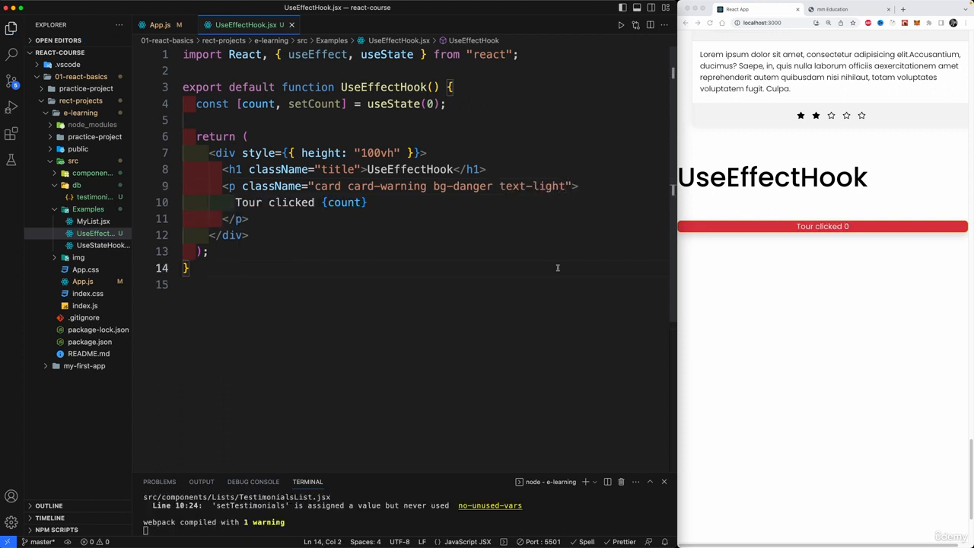
pyautogui.click(563, 186)
pyautogui.write(' p-1')
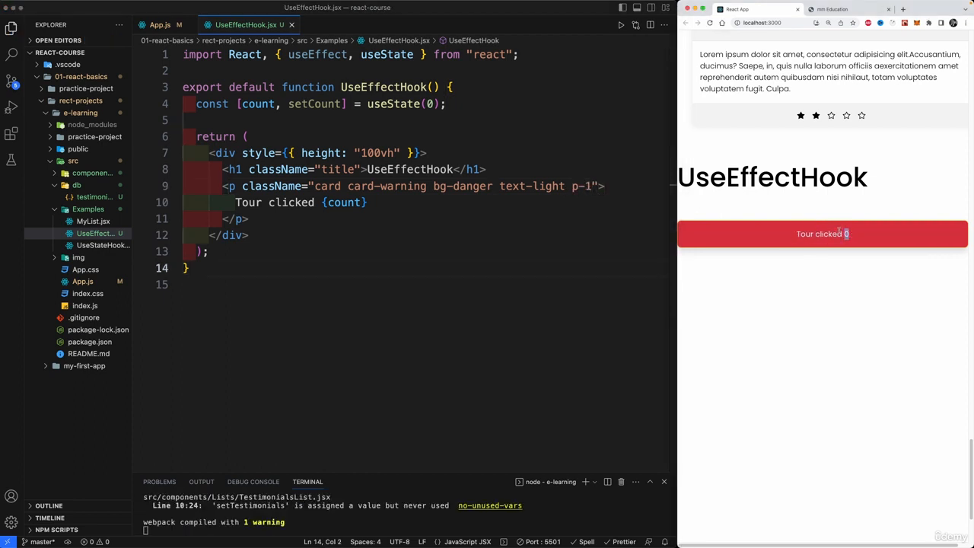
pyautogui.doubleClick(344, 202)
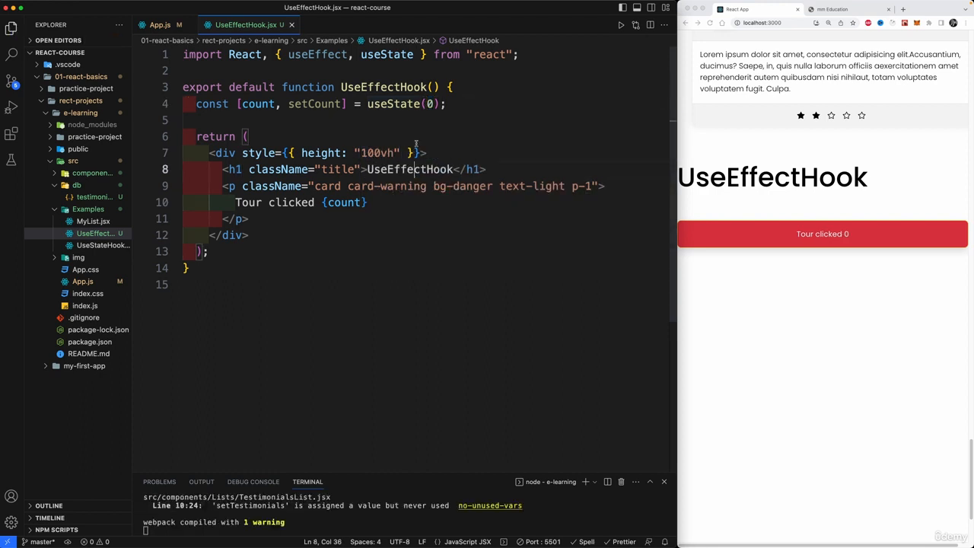
pyautogui.moveTo(389, 240)
pyautogui.write('.')
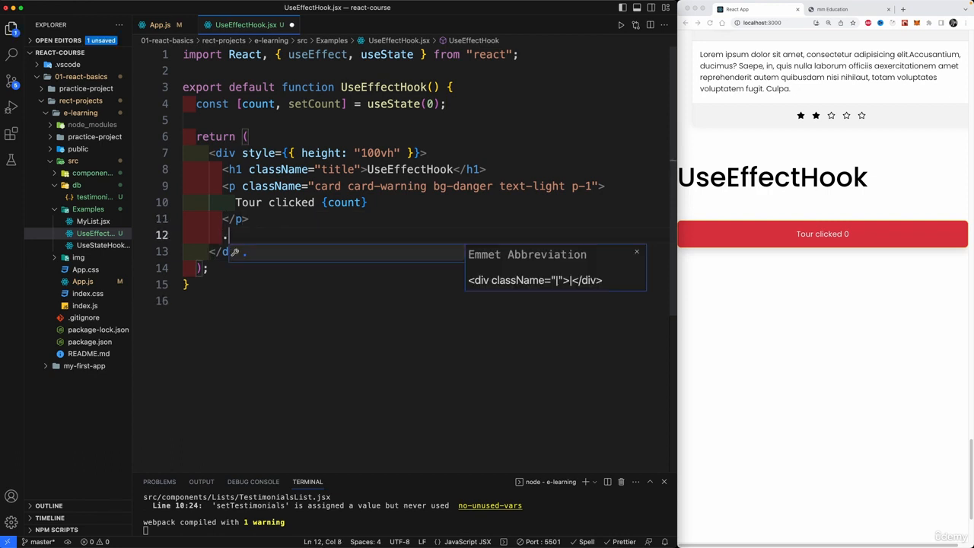
# - Add a button.btn labelled Click with onClick={() => setCount(count + 1)} and test it in the preview
pyautogui.write('button')
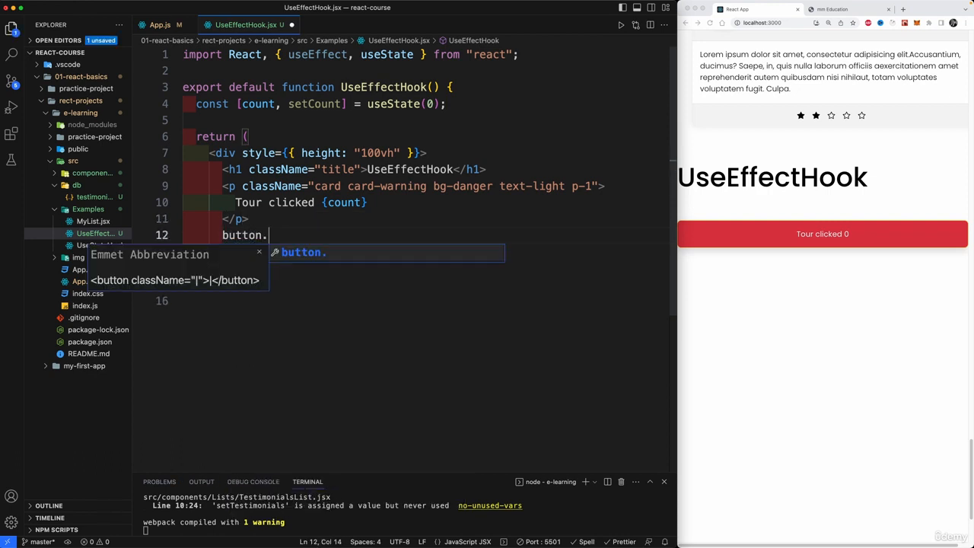
pyautogui.write('btn')
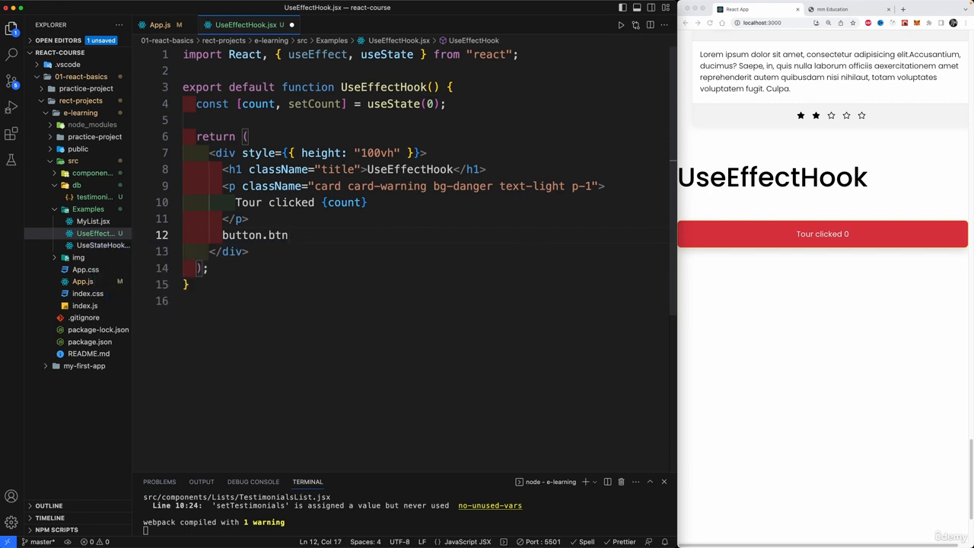
pyautogui.press('Backspace')
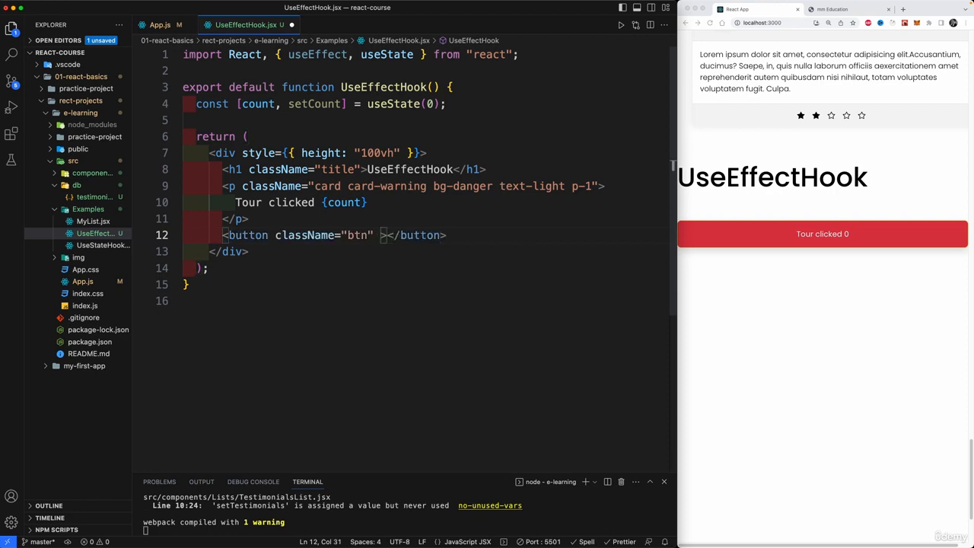
pyautogui.write('onClick={()=')
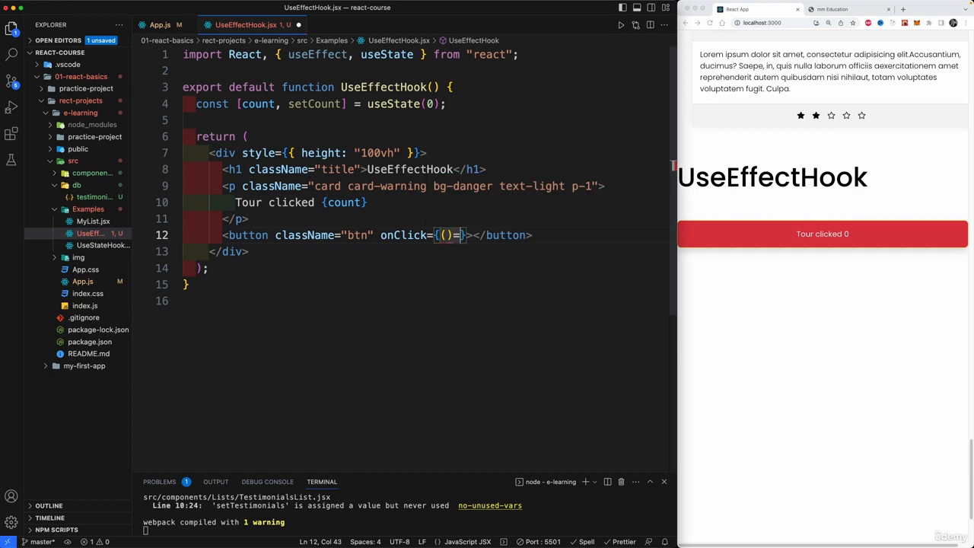
pyautogui.write('>')
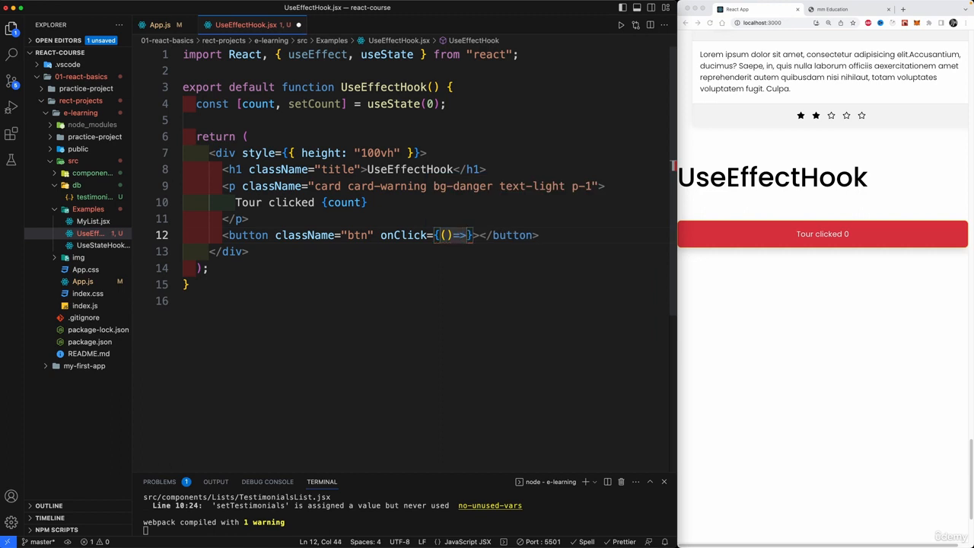
pyautogui.write('setcount')
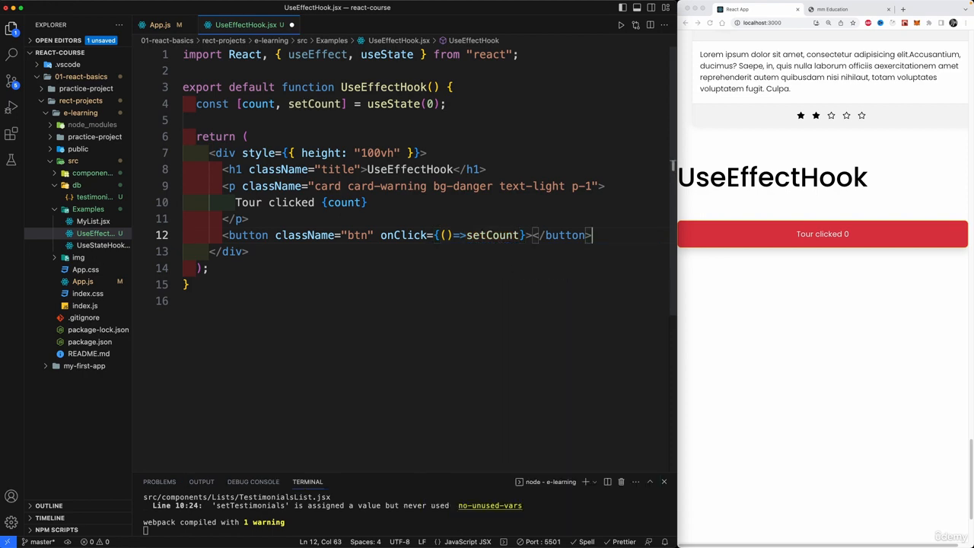
pyautogui.write('(count + 1')
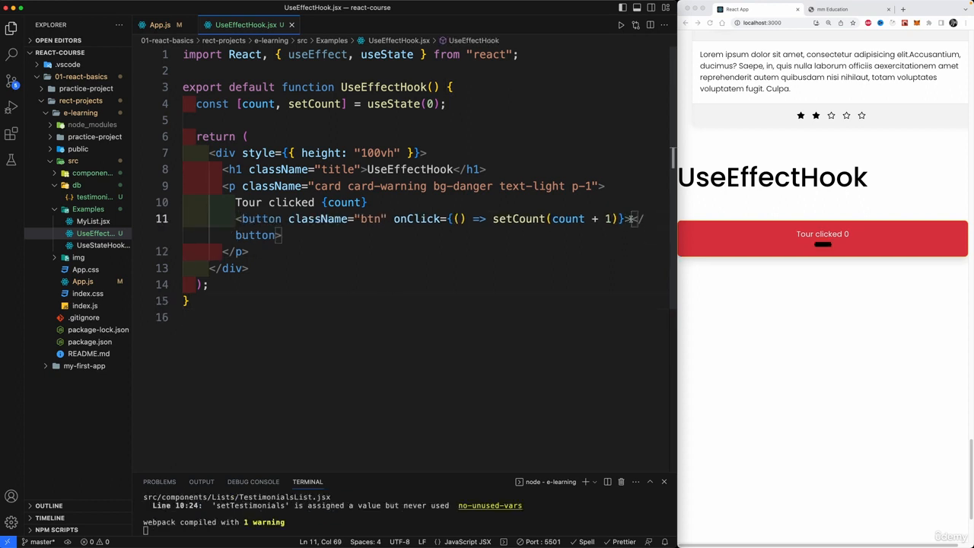
pyautogui.write('Cli')
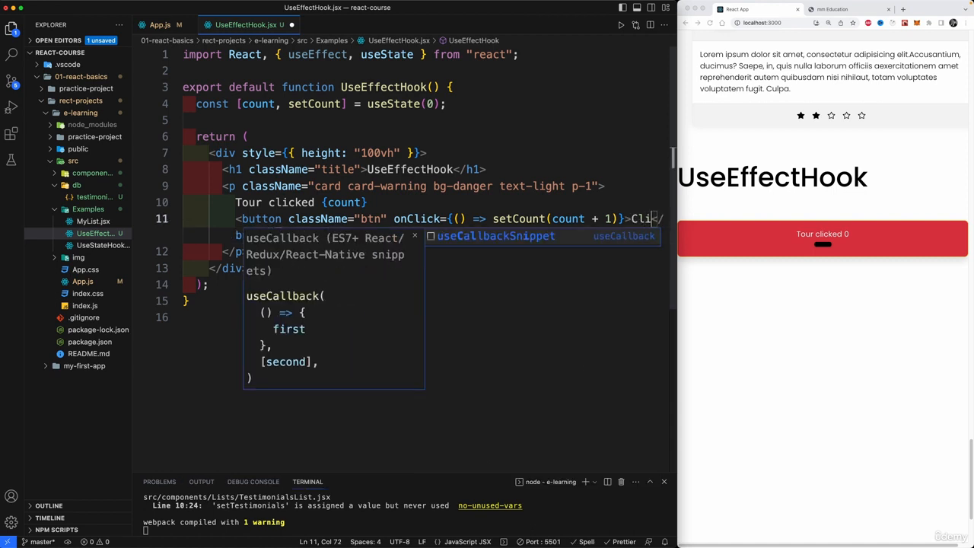
pyautogui.click(821, 249)
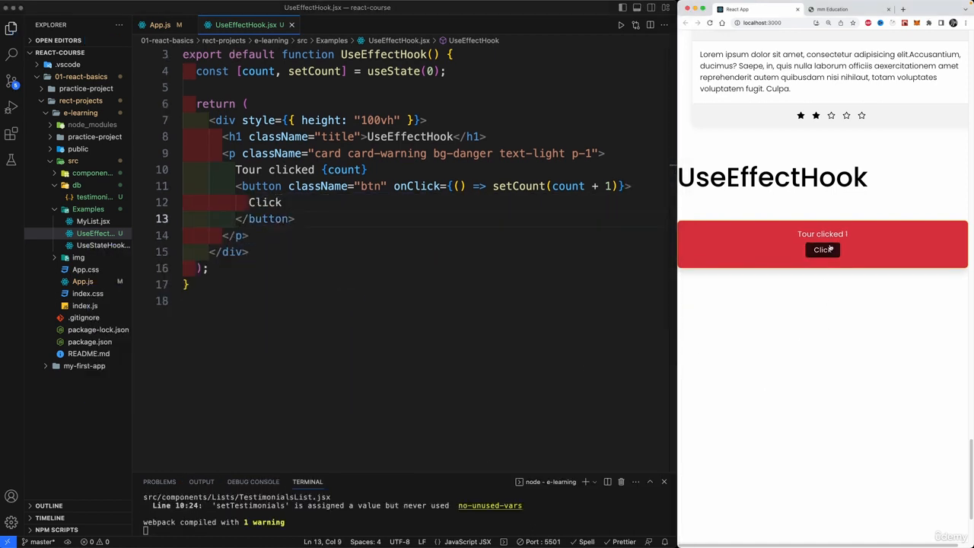
pyautogui.click(821, 250)
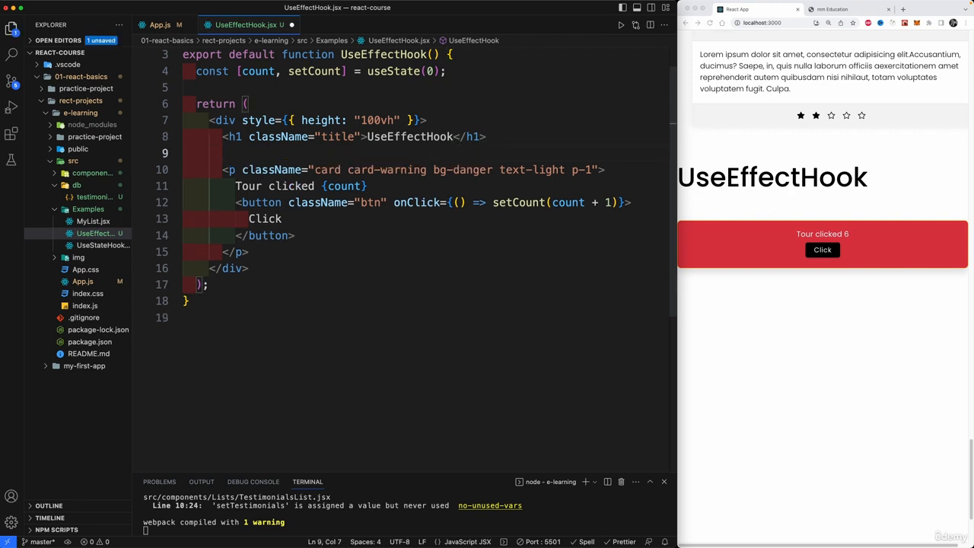
# - Add const [text, setText] = useState("0") and an h2 subtitle rendering 'You clicked {text}'
pyautogui.write('h2 className="subtitle"></h2>')
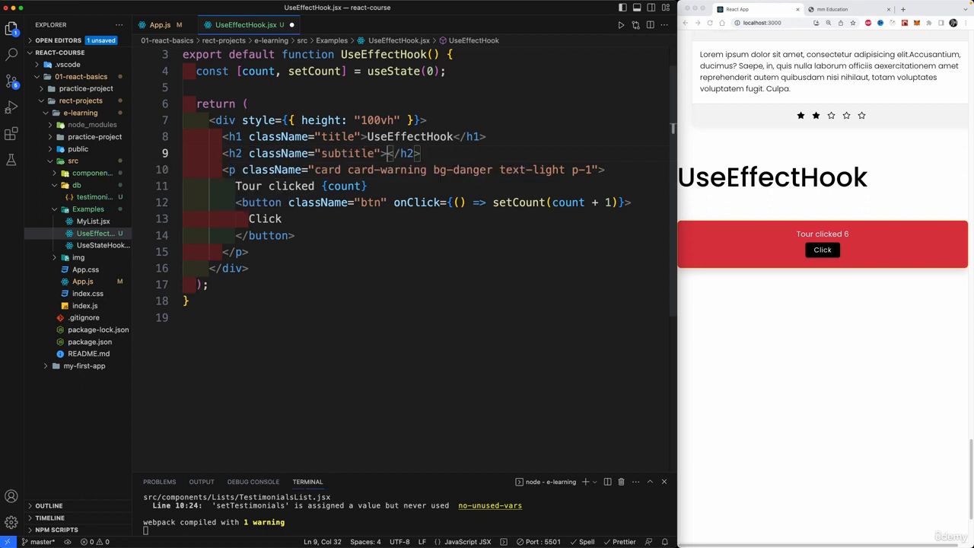
pyautogui.write('{}')
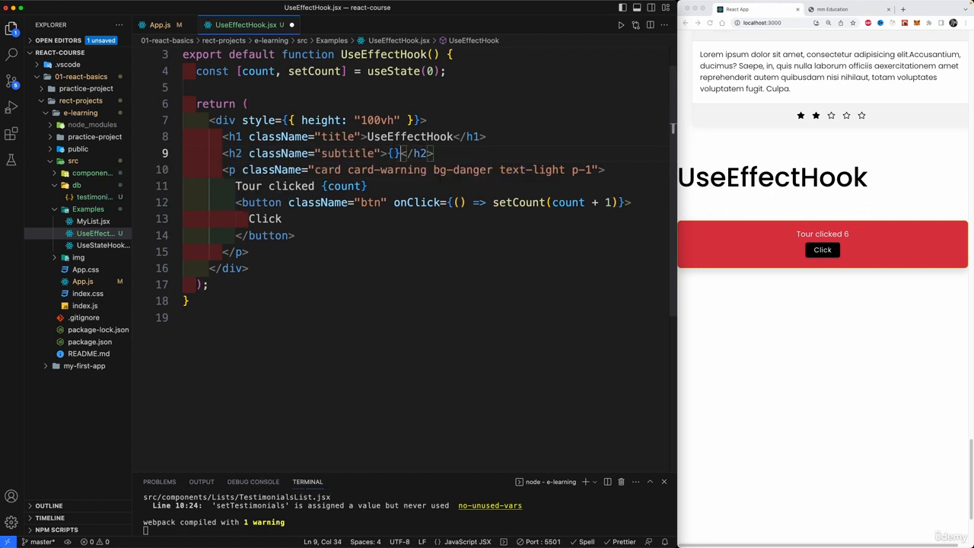
pyautogui.write('text')
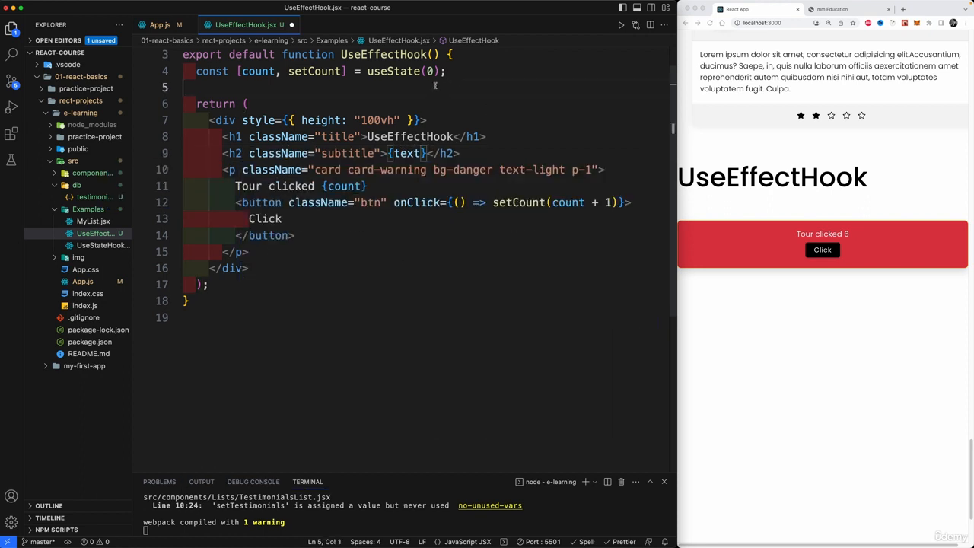
pyautogui.write('comnst [text,set')
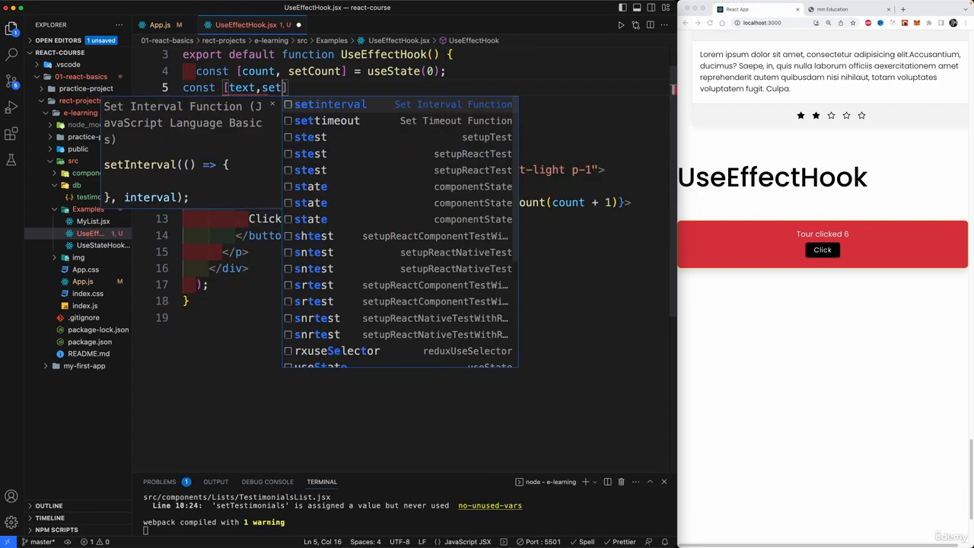
pyautogui.write('=use')
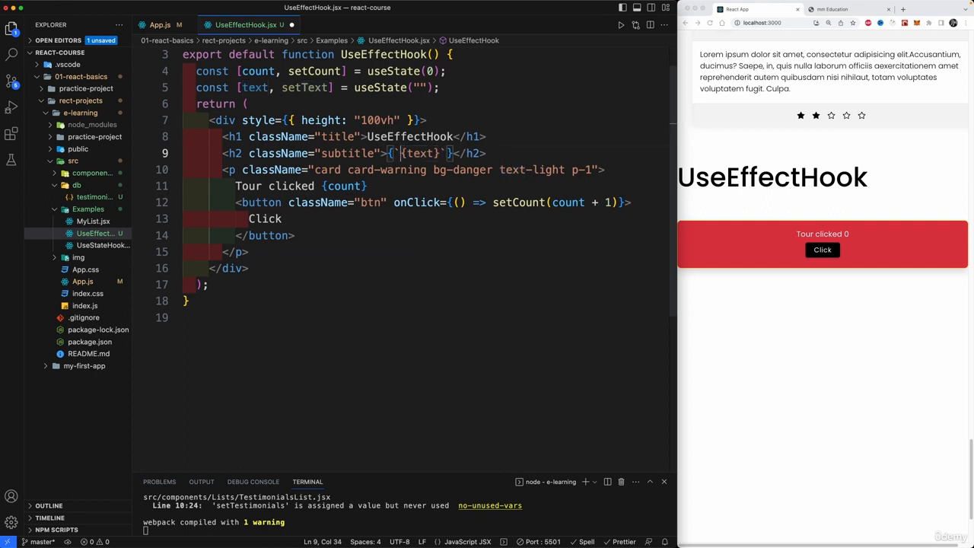
pyautogui.write('You clicked $')
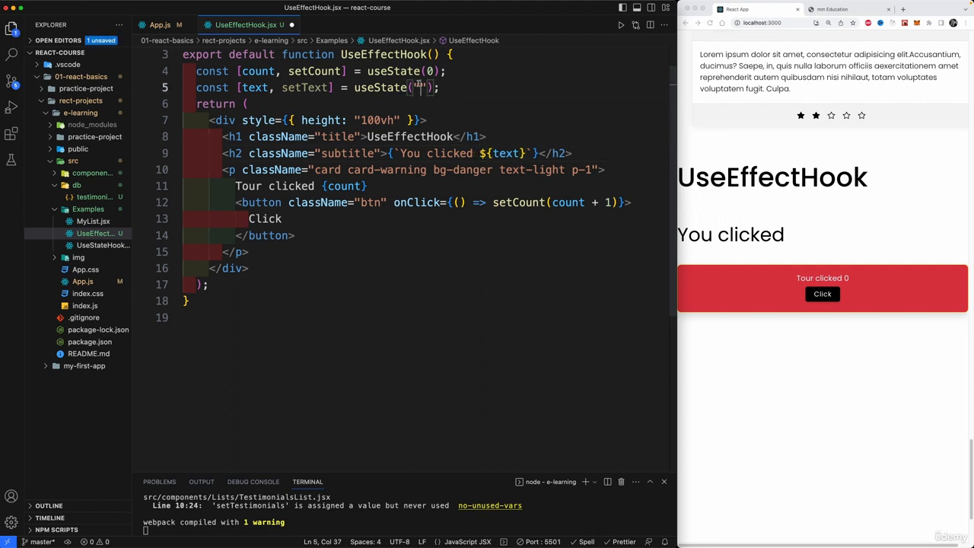
pyautogui.write('0')
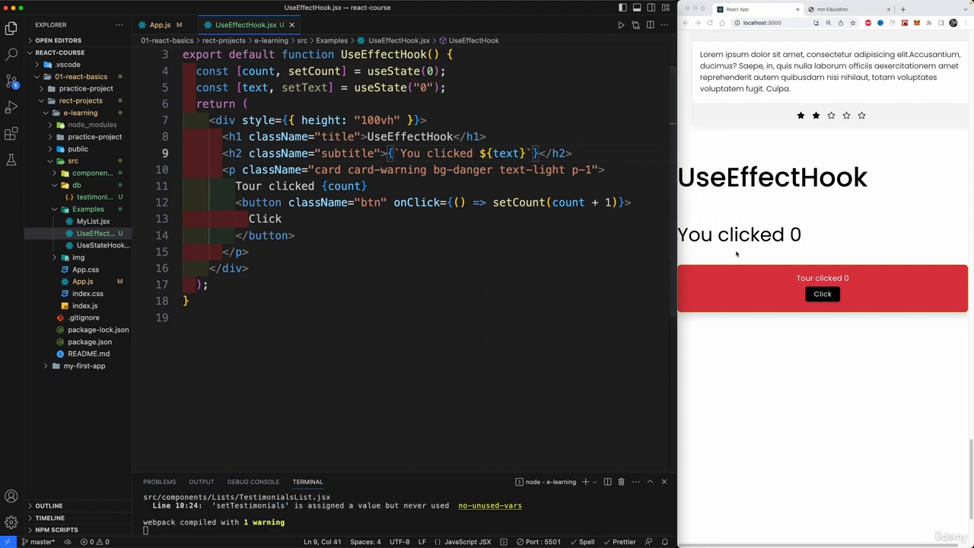
# - Raise the count in the preview and point out the subtitle still showing 0
pyautogui.click(822, 294)
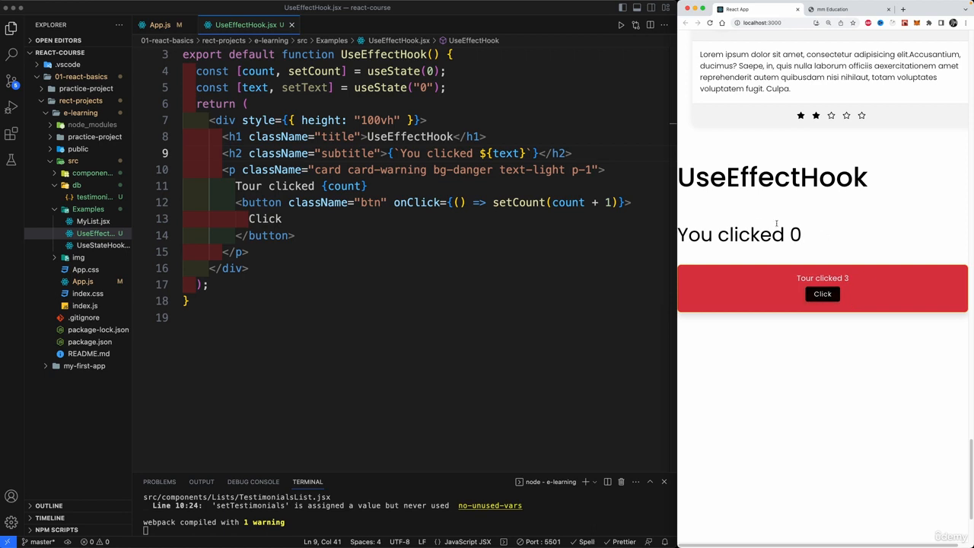
pyautogui.doubleClick(795, 235)
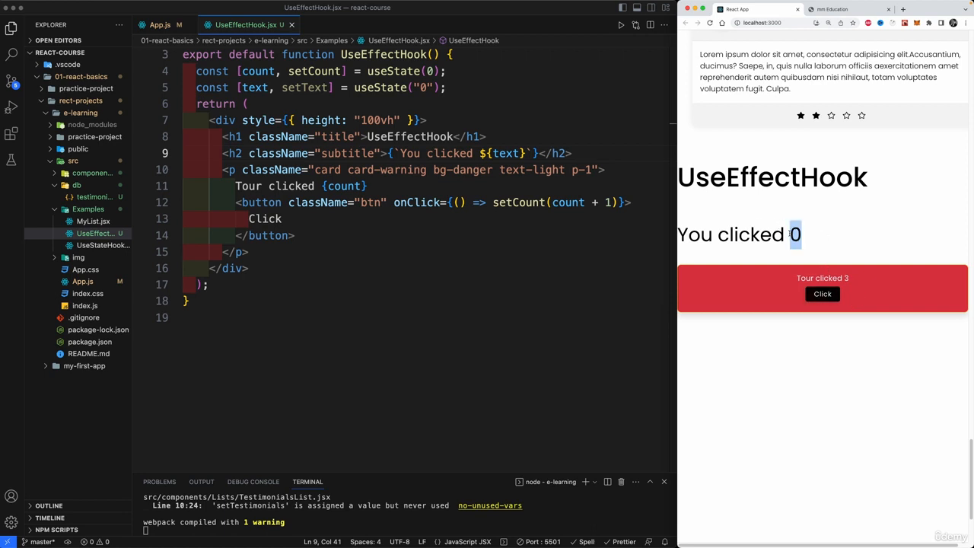
pyautogui.click(292, 235)
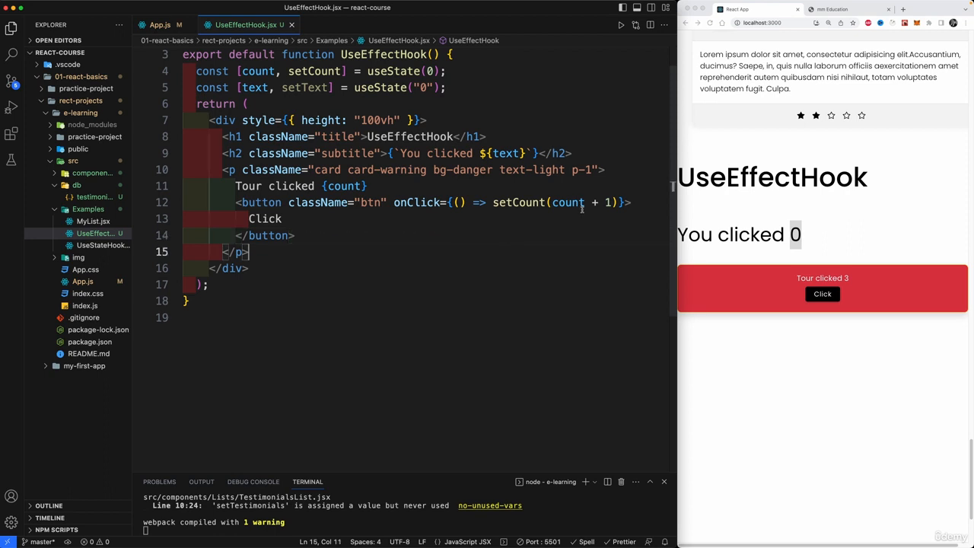
pyautogui.click(822, 294)
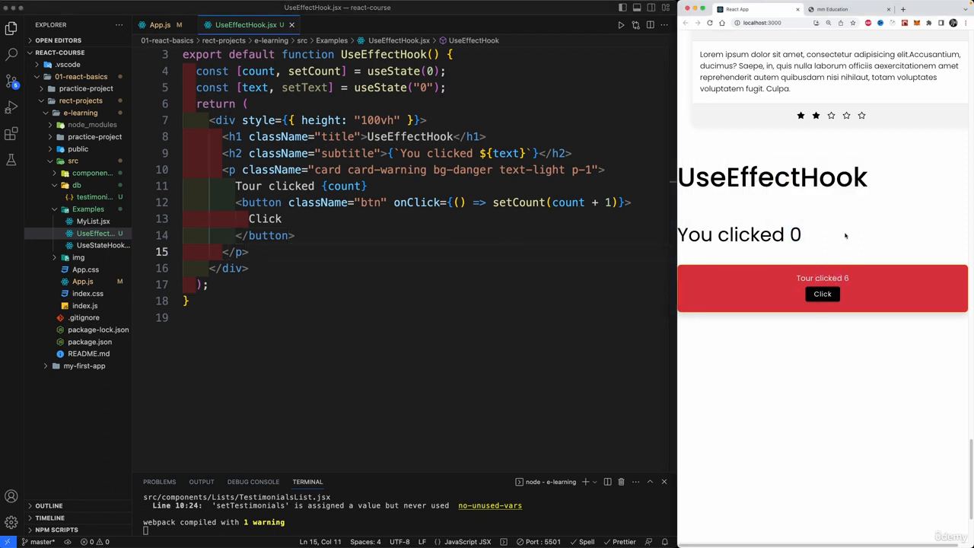
pyautogui.doubleClick(789, 234)
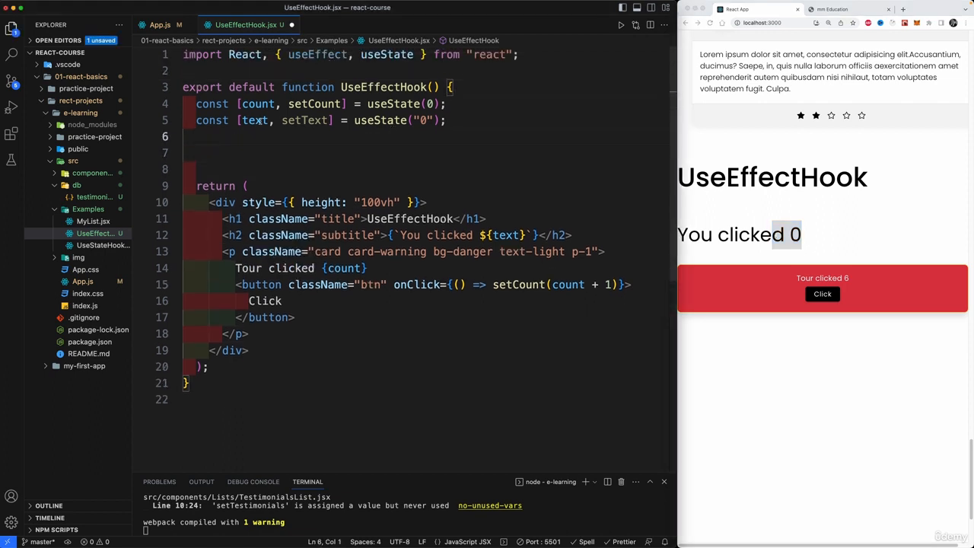
# - Write useEffect(() => { setText(count); }) below the state hooks
pyautogui.click(222, 152)
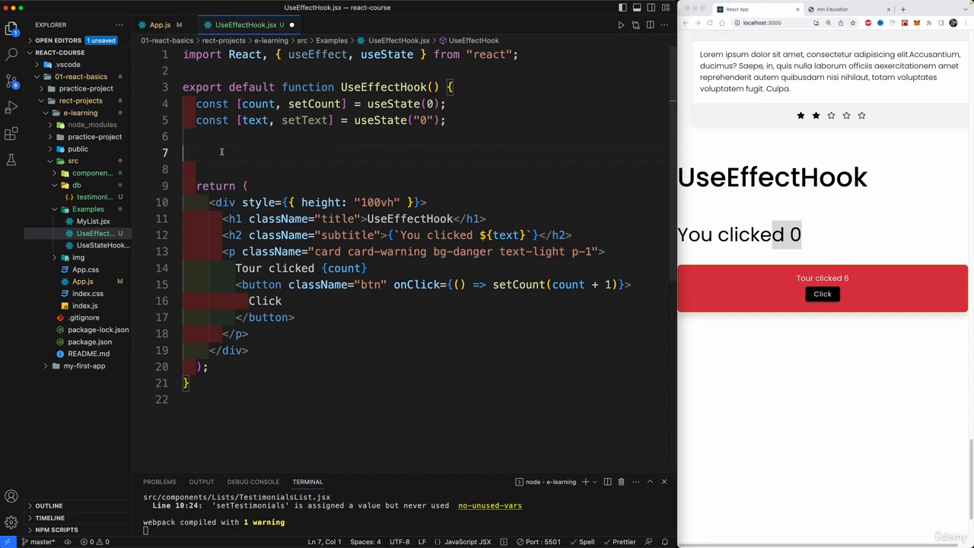
pyautogui.write('useEffect')
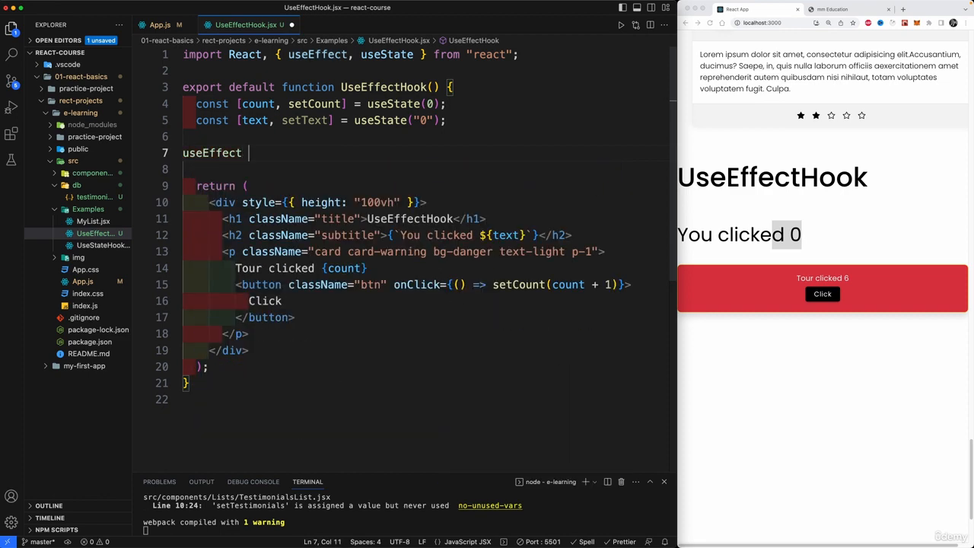
pyautogui.write('()')
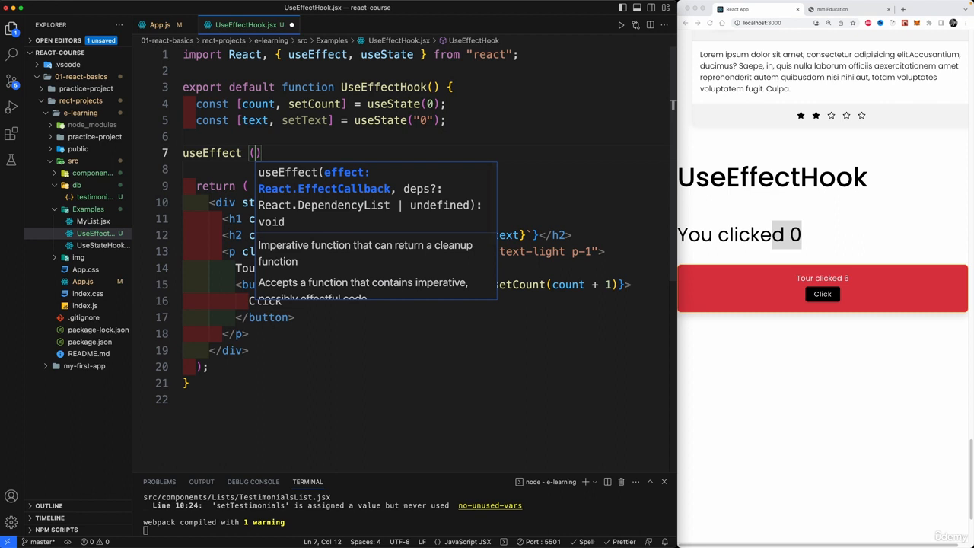
pyautogui.write('(')
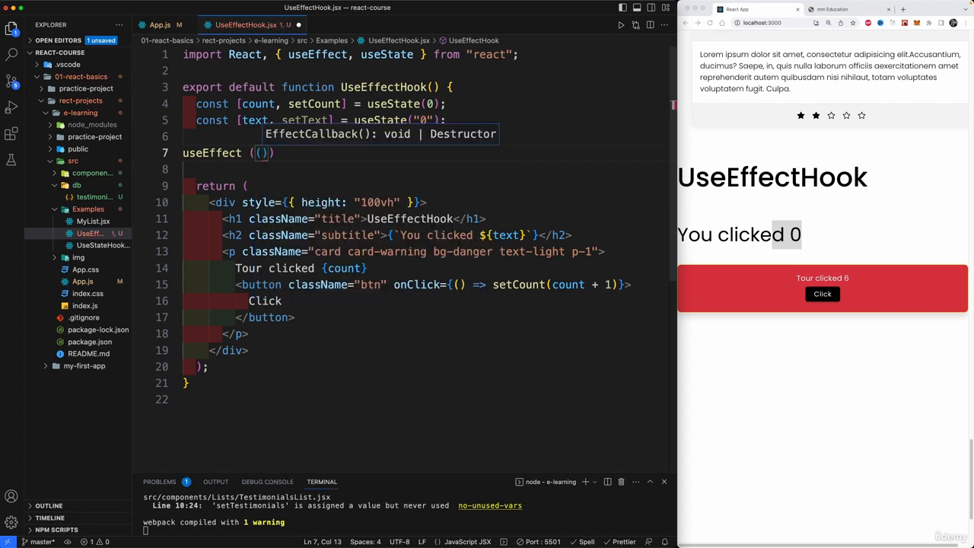
pyautogui.write('()=>')
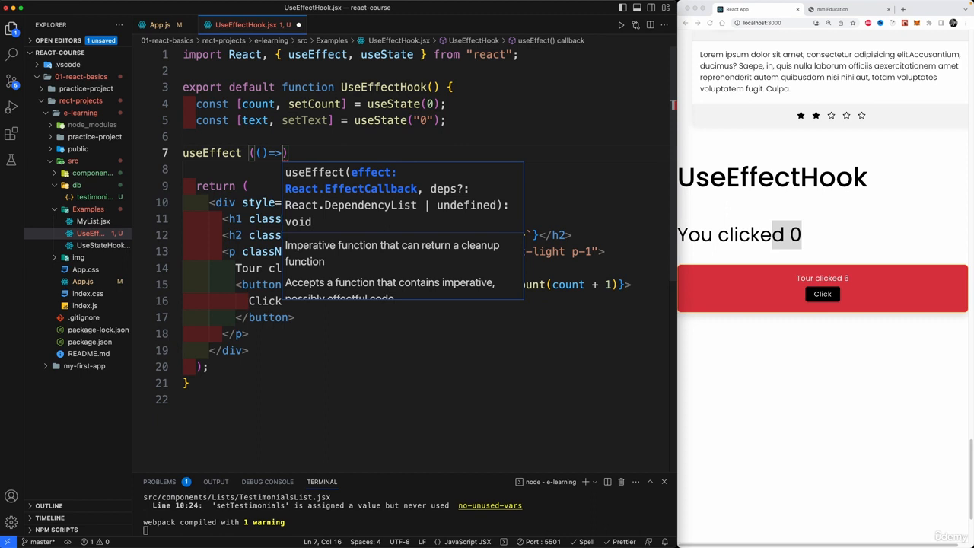
pyautogui.write('{')
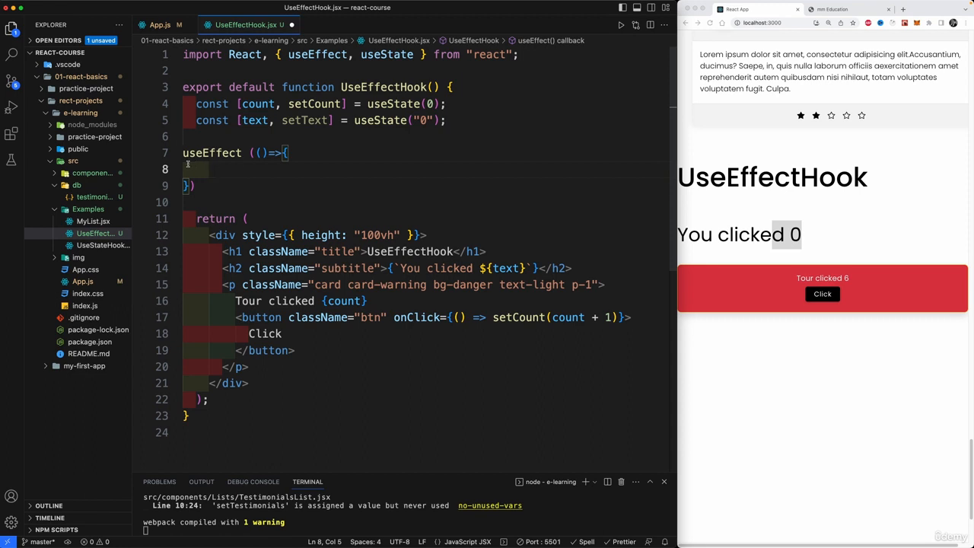
pyautogui.moveTo(228, 169)
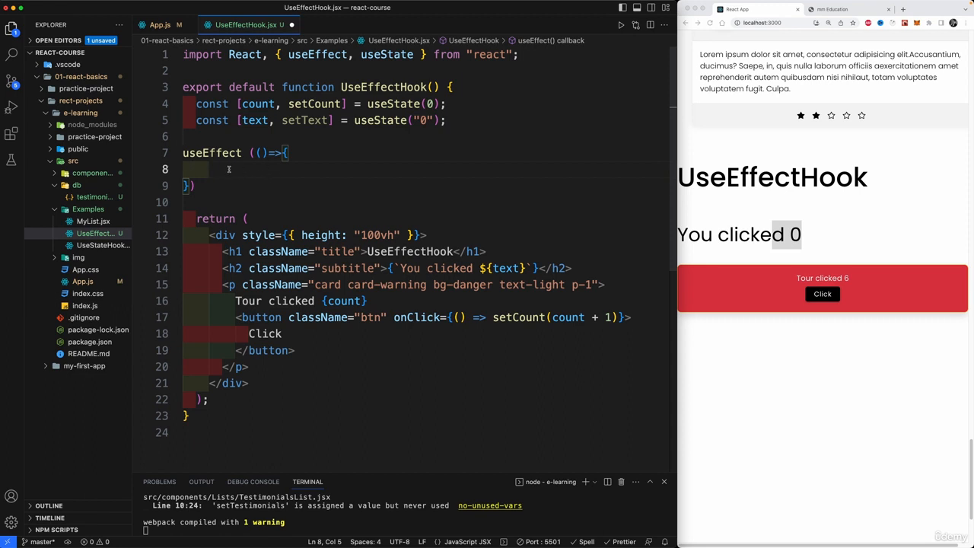
pyautogui.doubleClick(304, 120)
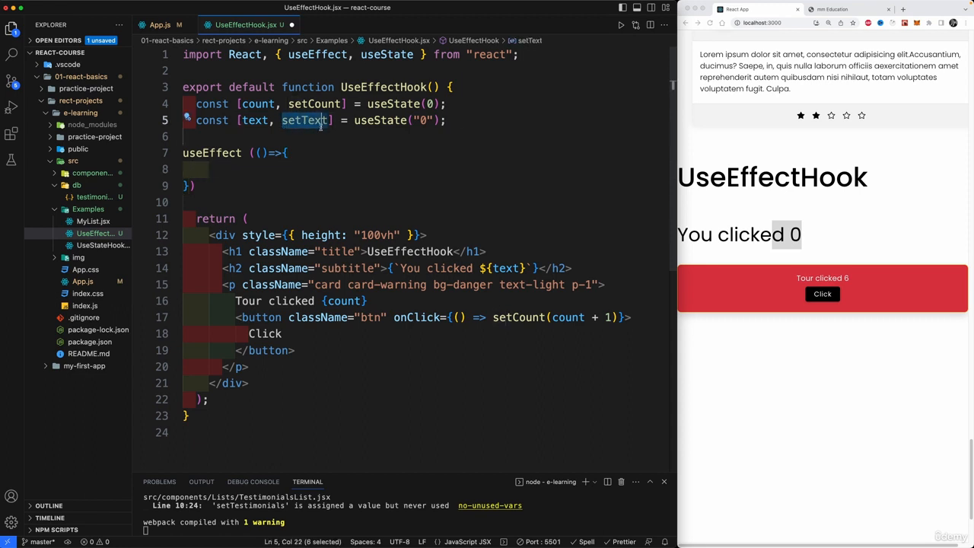
pyautogui.write('setText()')
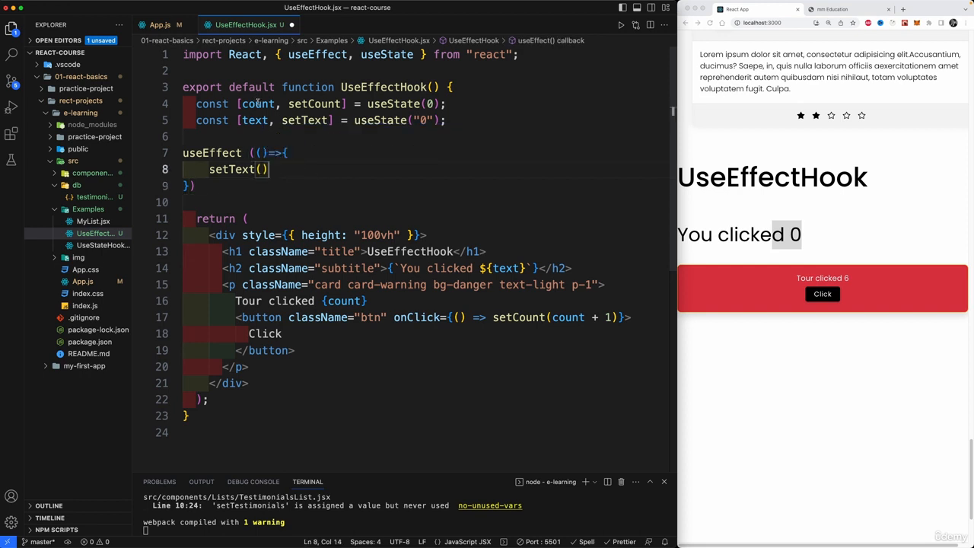
# - Append ' times' to the subtitle and verify it updates with the preview's Click button
pyautogui.doubleClick(259, 103)
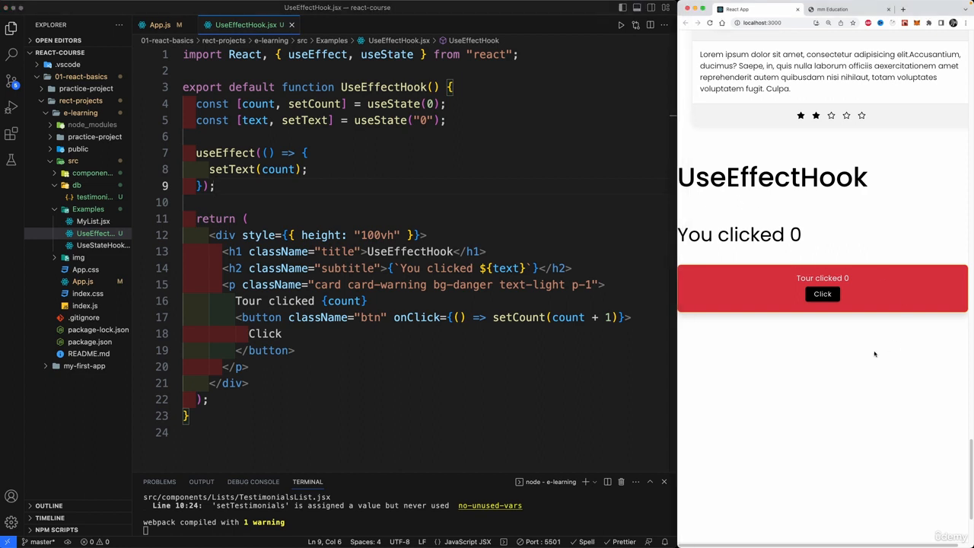
pyautogui.moveTo(822, 296)
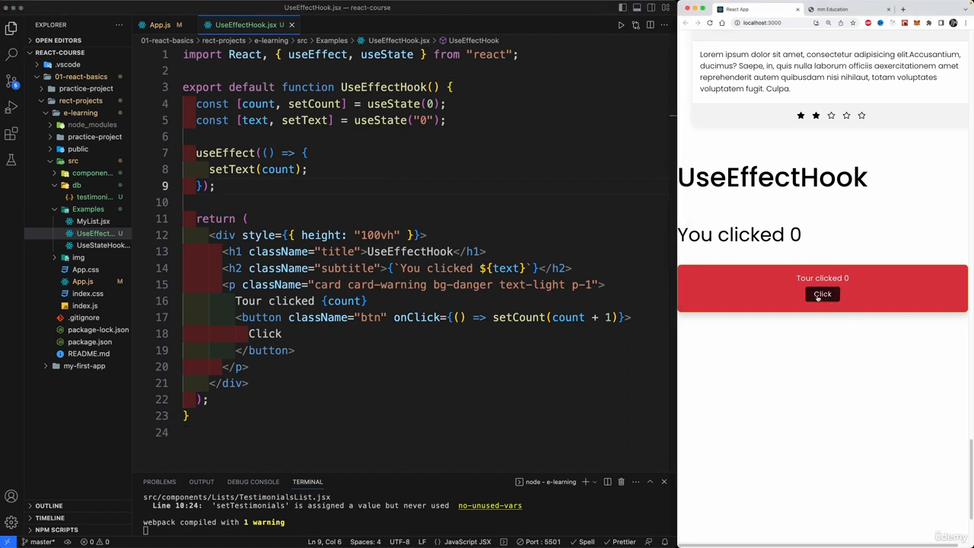
pyautogui.click(822, 294)
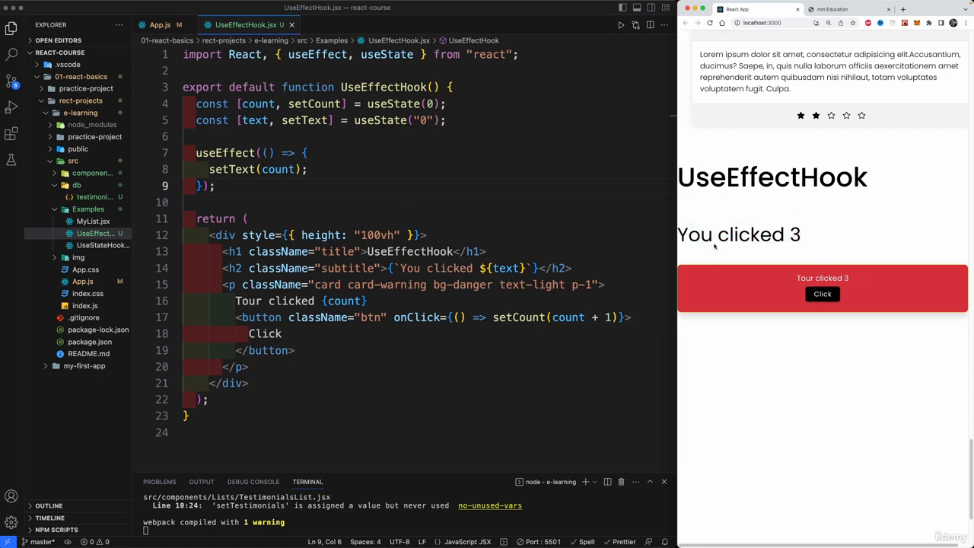
pyautogui.doubleClick(259, 104)
pyautogui.write(' times')
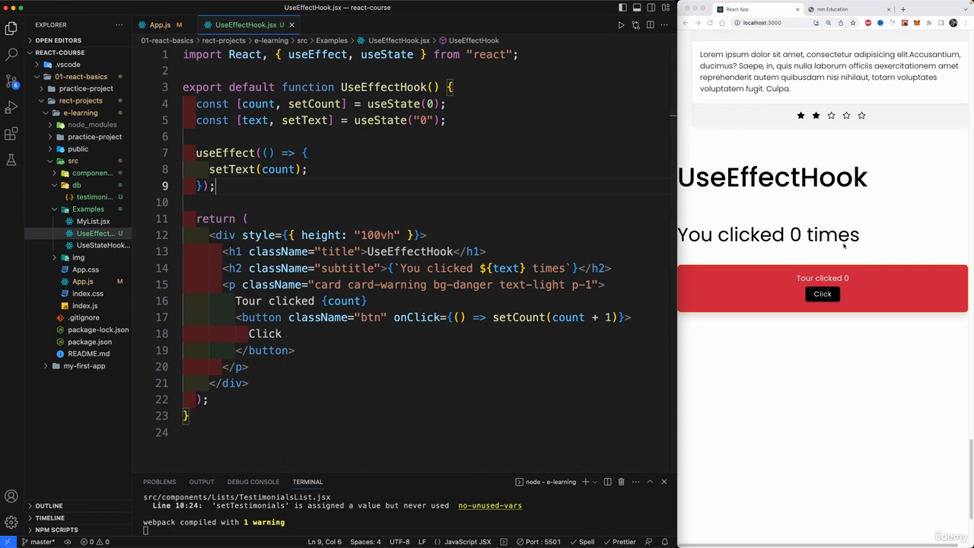
pyautogui.moveTo(785, 222)
pyautogui.write(' + 1')
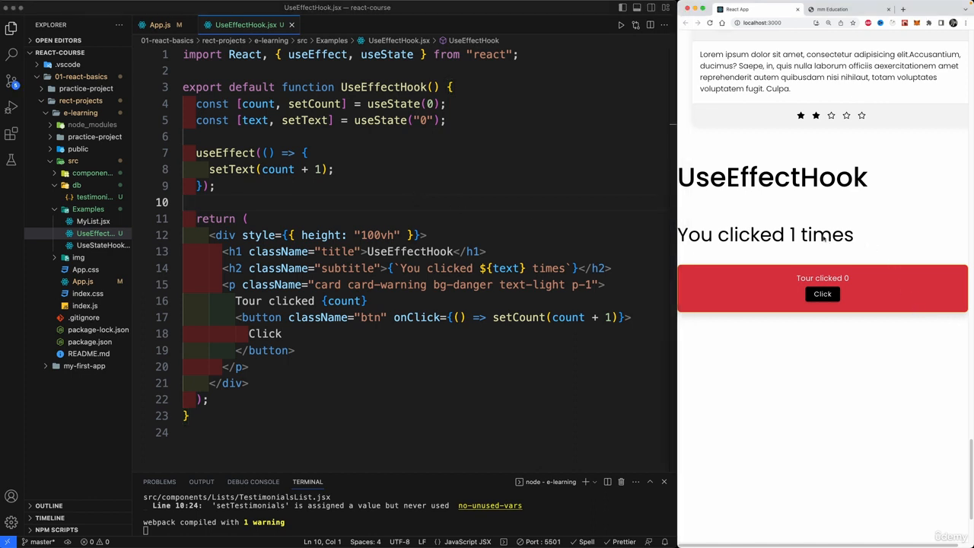
# - Change the effect to setText(count + 1) and compare the subtitle running one ahead of the card
pyautogui.doubleClick(791, 235)
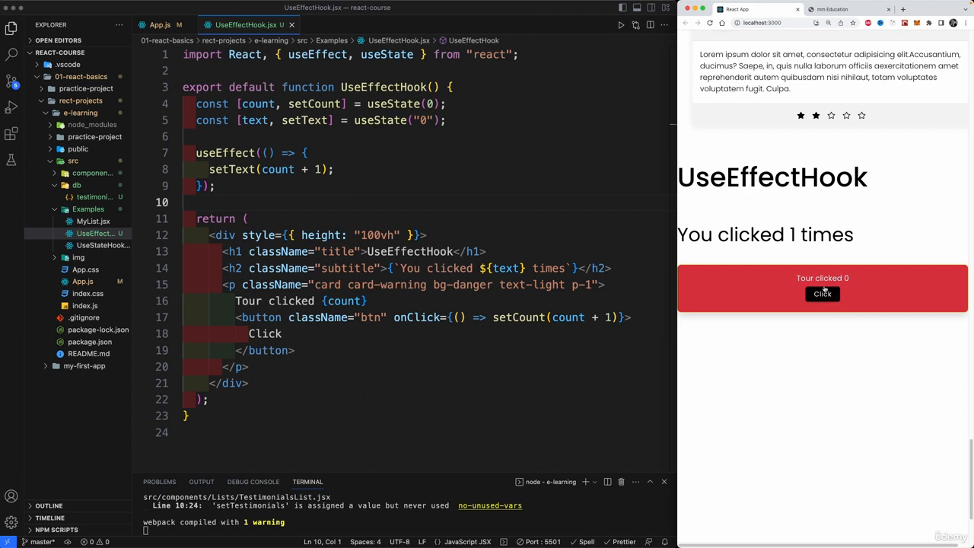
pyautogui.click(821, 295)
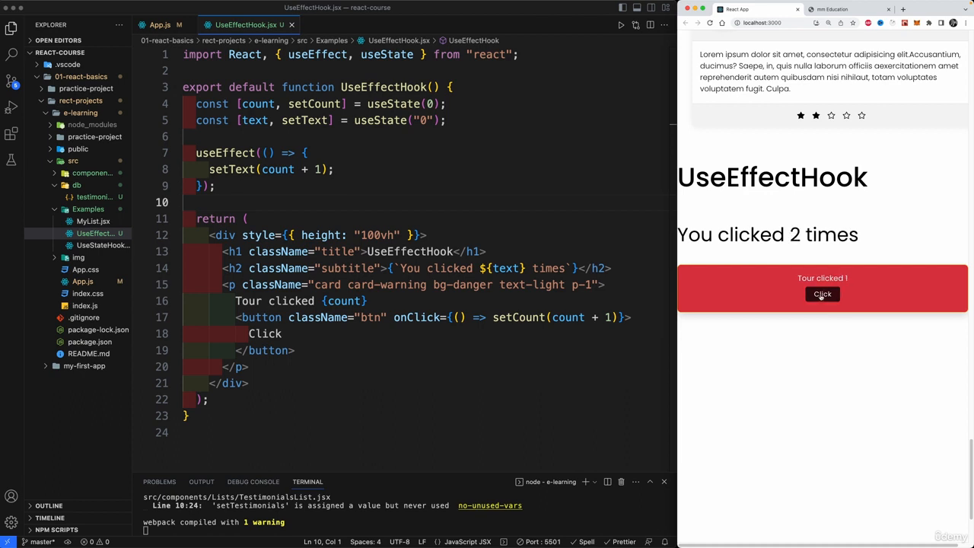
pyautogui.click(821, 296)
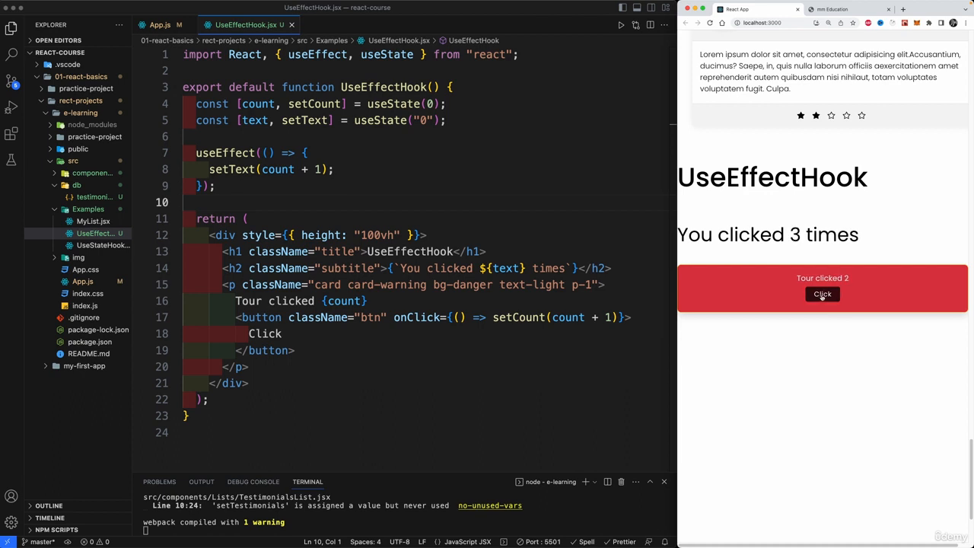
pyautogui.click(822, 293)
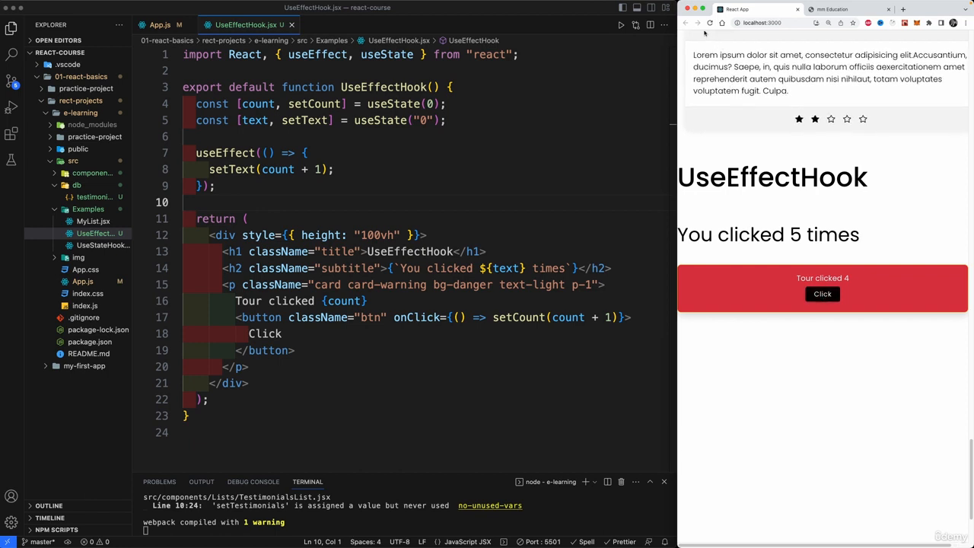
pyautogui.doubleClick(426, 121)
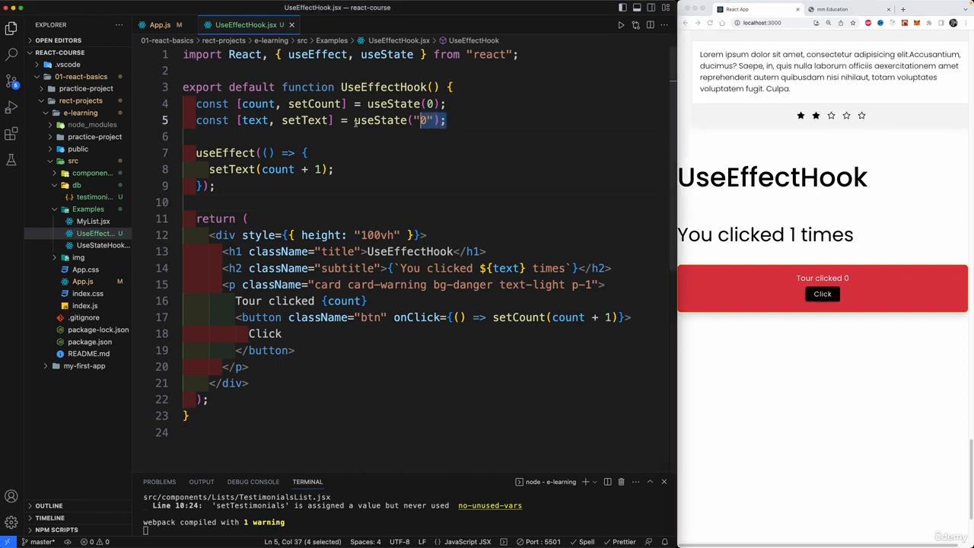
pyautogui.doubleClick(381, 120)
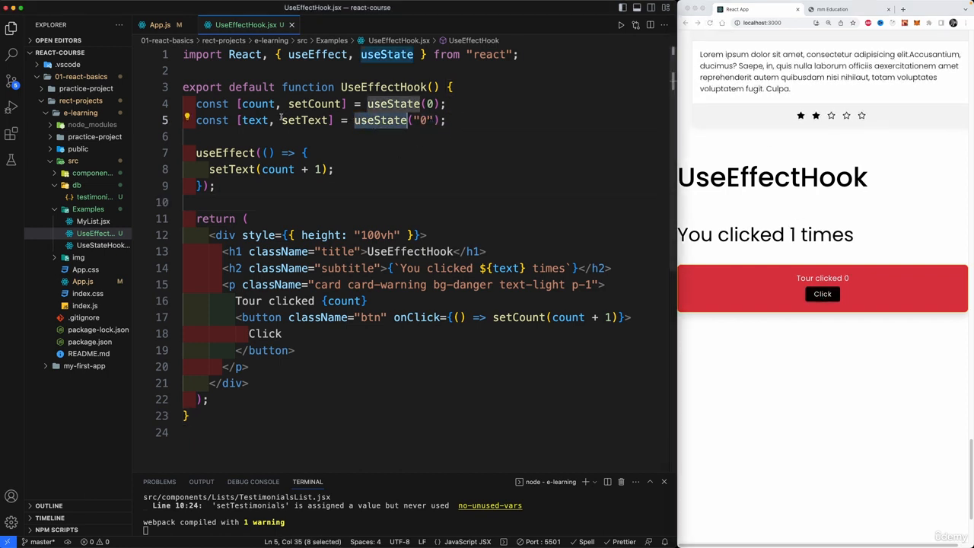
pyautogui.doubleClick(304, 120)
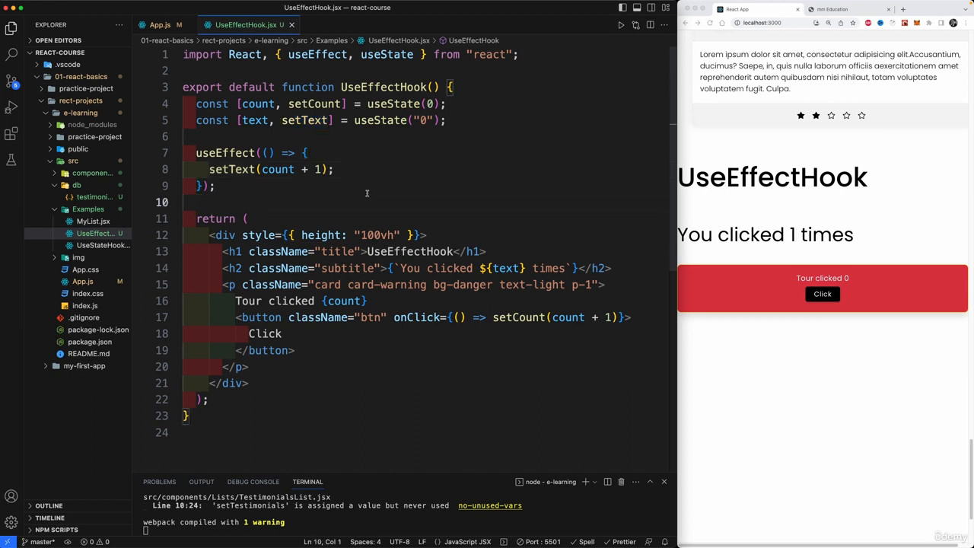
pyautogui.moveTo(369, 191)
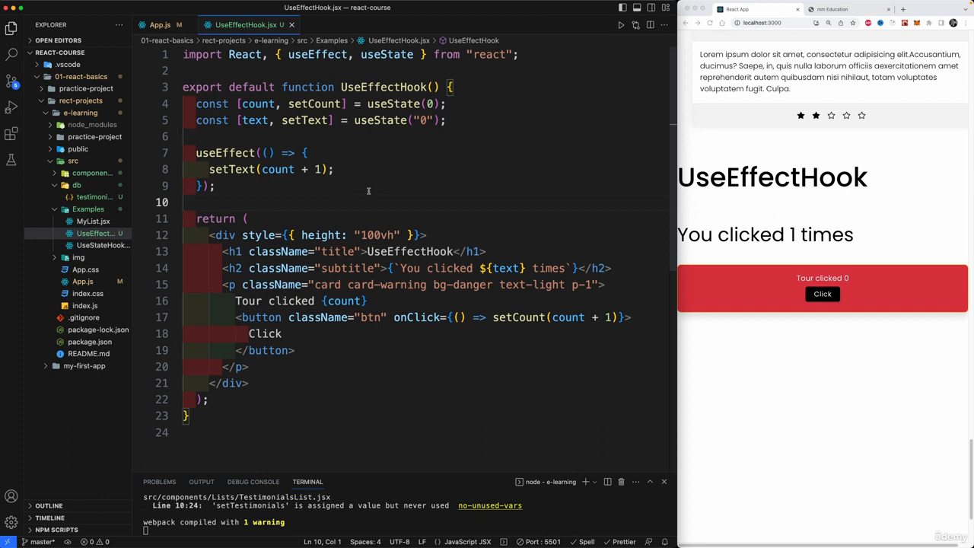